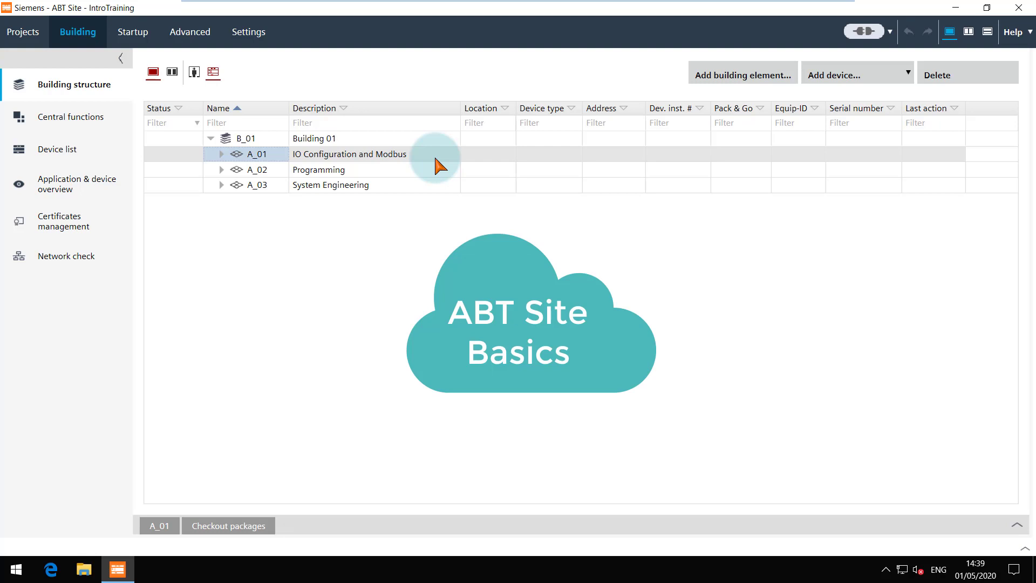
{"action": "mouse_move", "coordinate": [285, 177]}
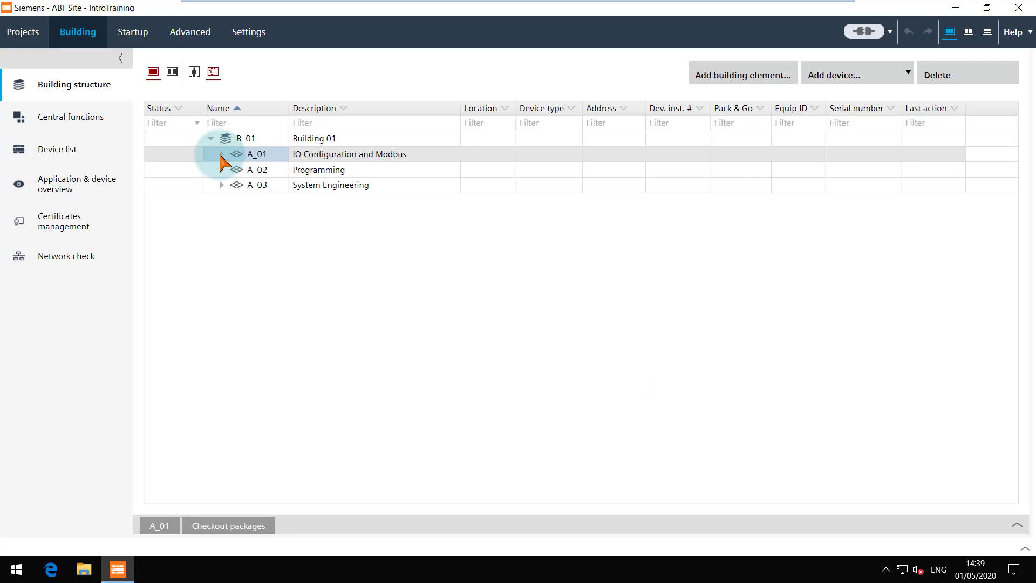
Expand area A_01 and bring up the context menu of controller AS_02.
{"action": "left_click", "coordinate": [212, 154]}
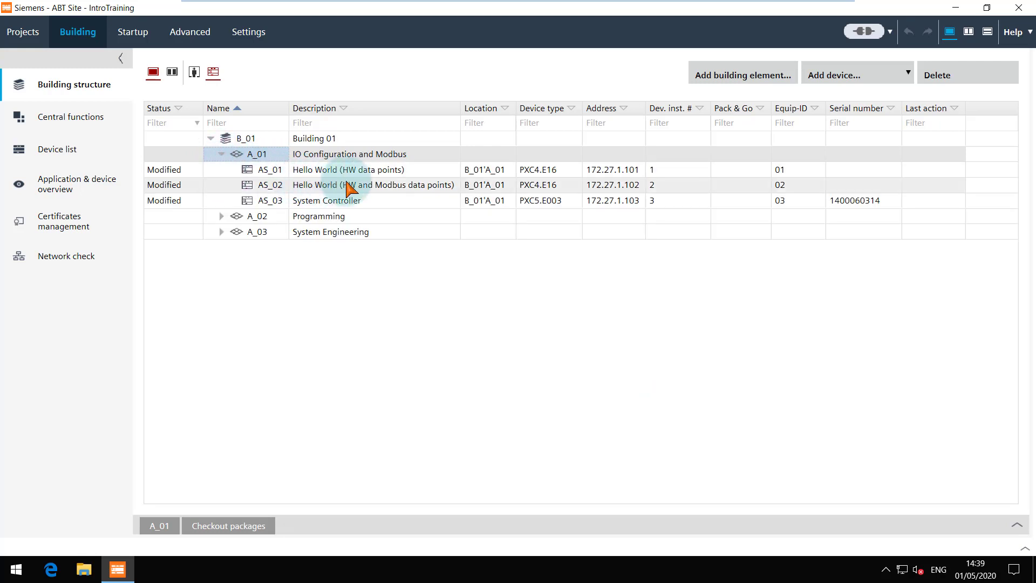
{"action": "right_click", "coordinate": [374, 184]}
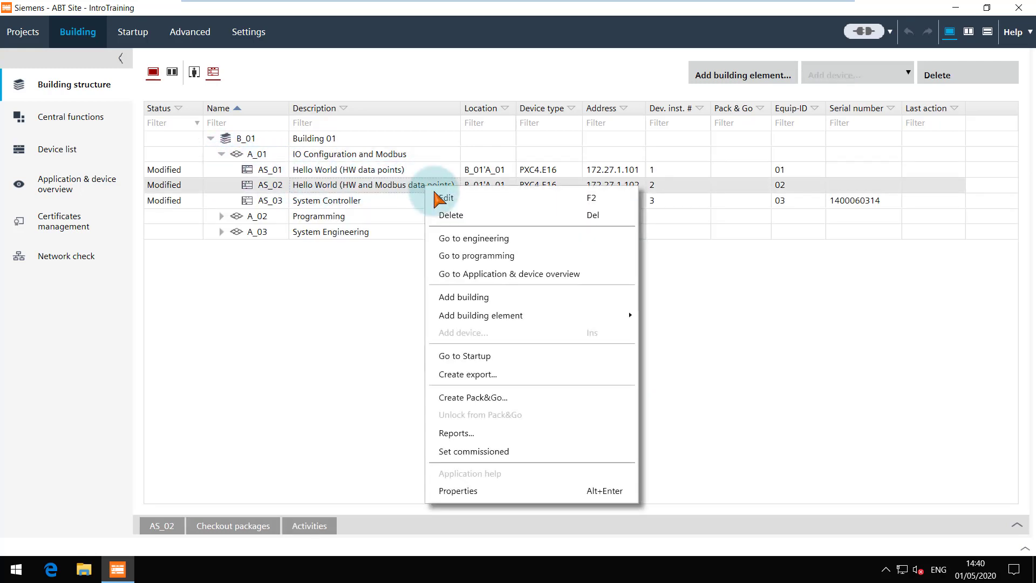
{"action": "mouse_move", "coordinate": [516, 248]}
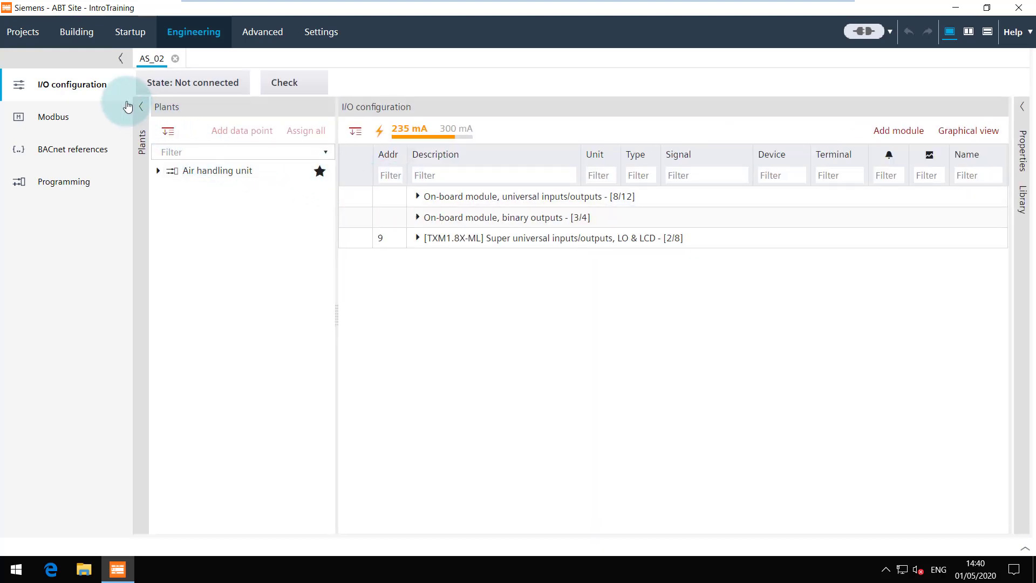
{"action": "mouse_move", "coordinate": [116, 117]}
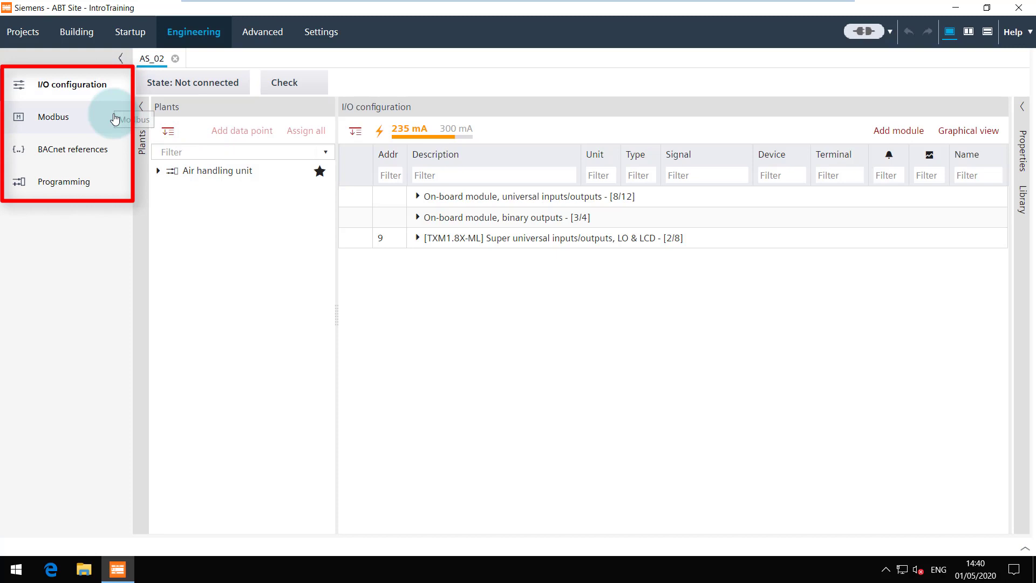
{"action": "mouse_move", "coordinate": [108, 154]}
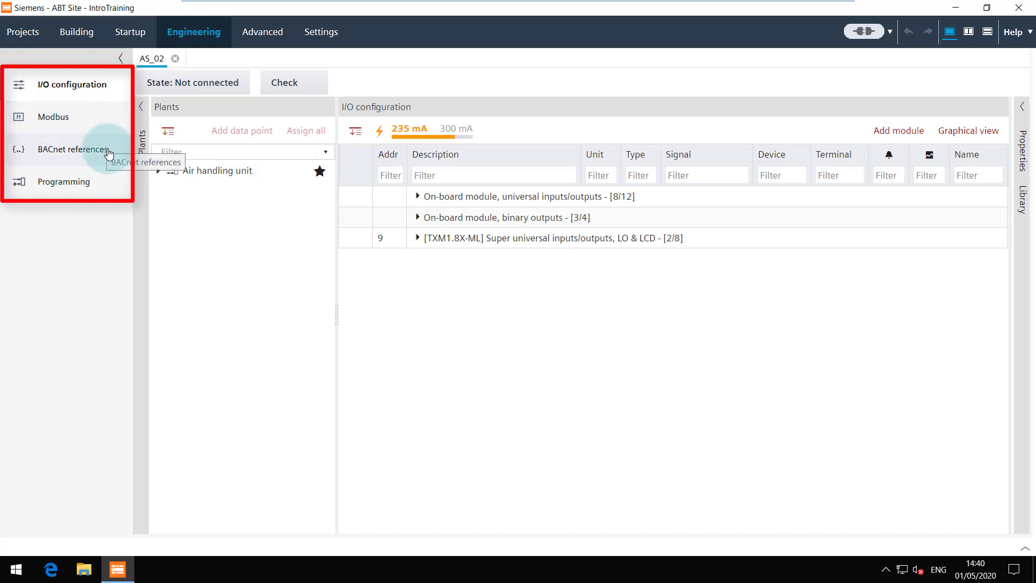
{"action": "mouse_move", "coordinate": [109, 184]}
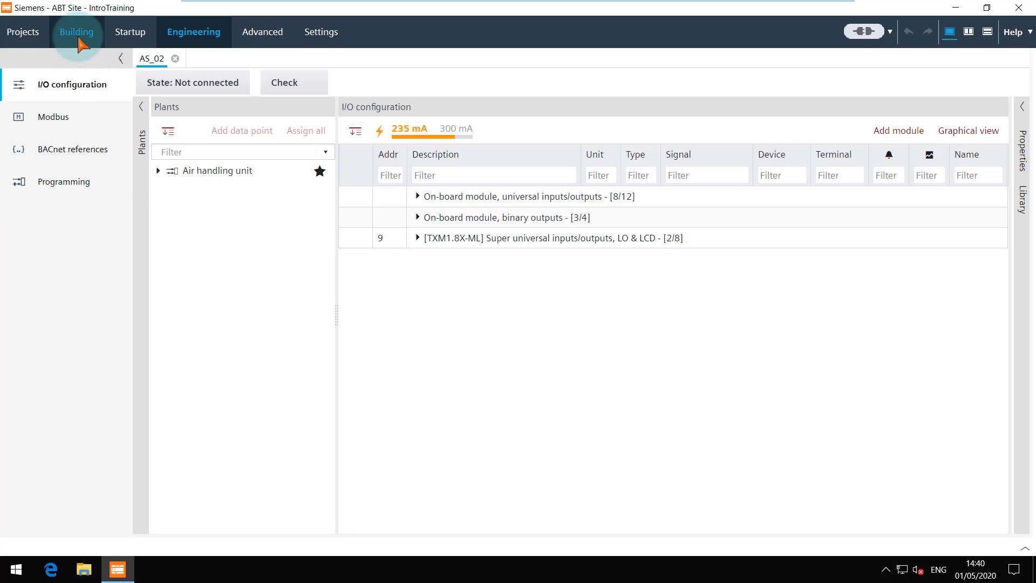
From the Building structure, open AS_03 in the engineering editor via Go to engineering.
{"action": "left_click", "coordinate": [76, 31]}
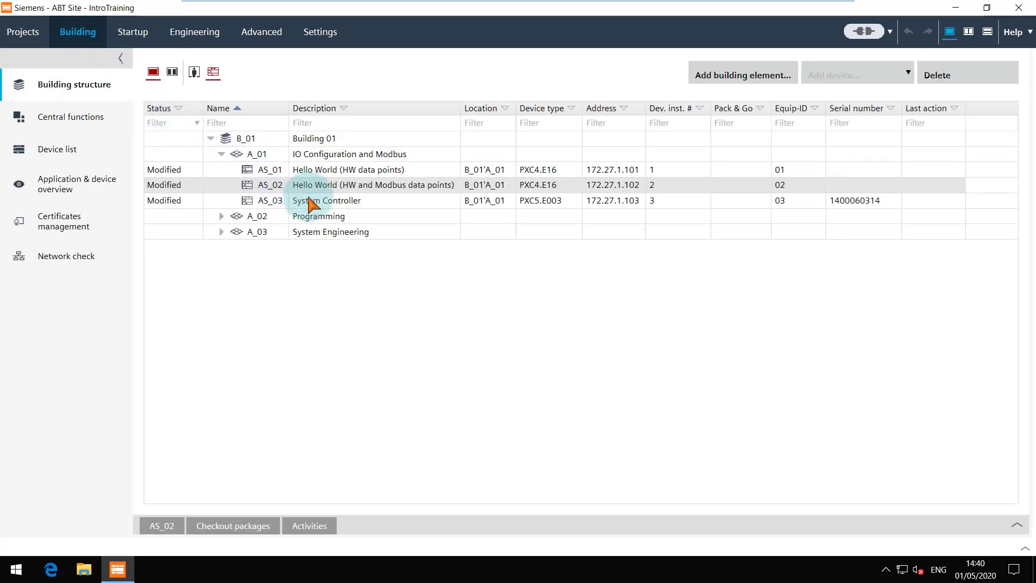
{"action": "right_click", "coordinate": [326, 200]}
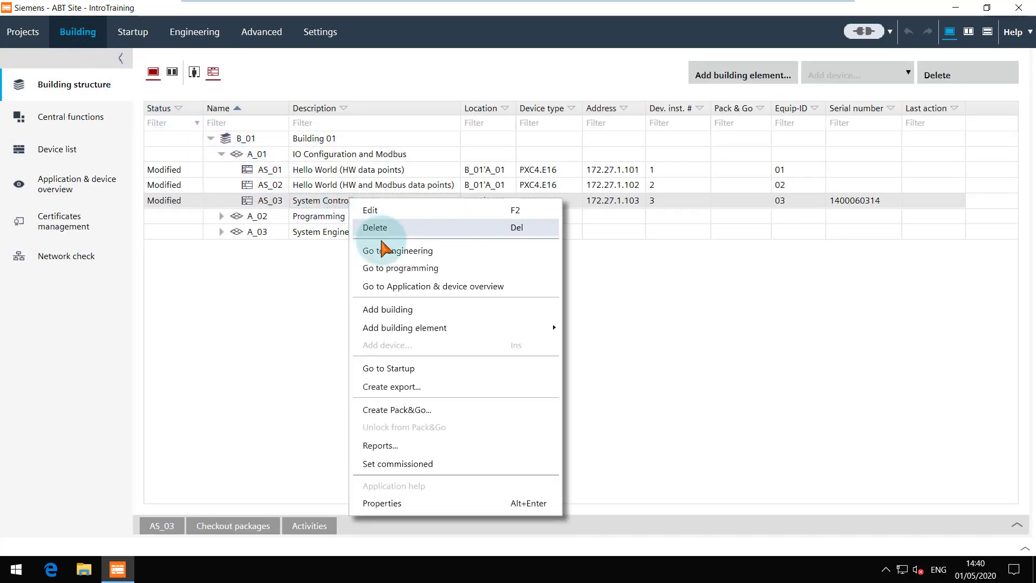
{"action": "left_click", "coordinate": [398, 250]}
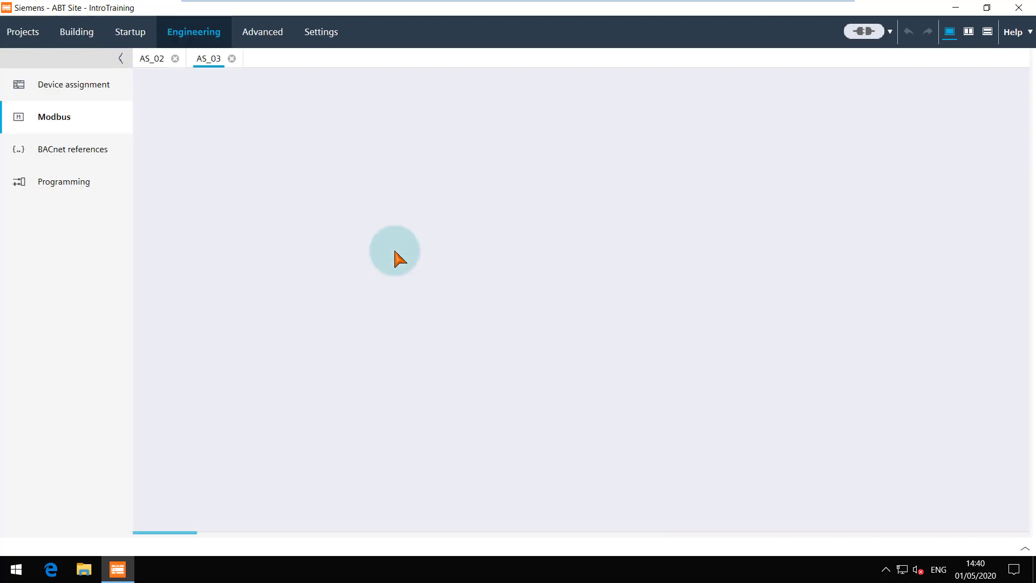
{"action": "left_click", "coordinate": [54, 116]}
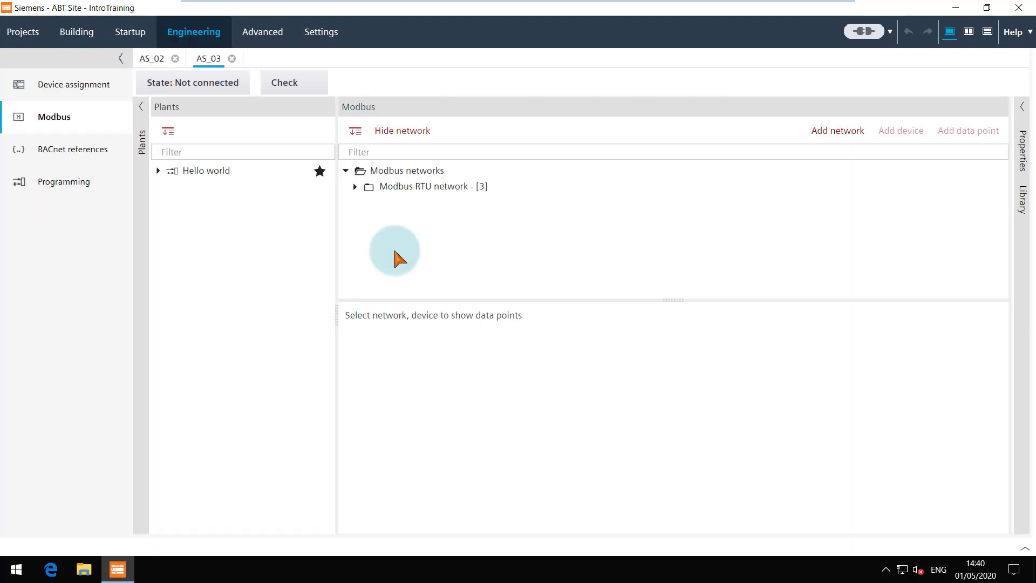
{"action": "mouse_move", "coordinate": [352, 236]}
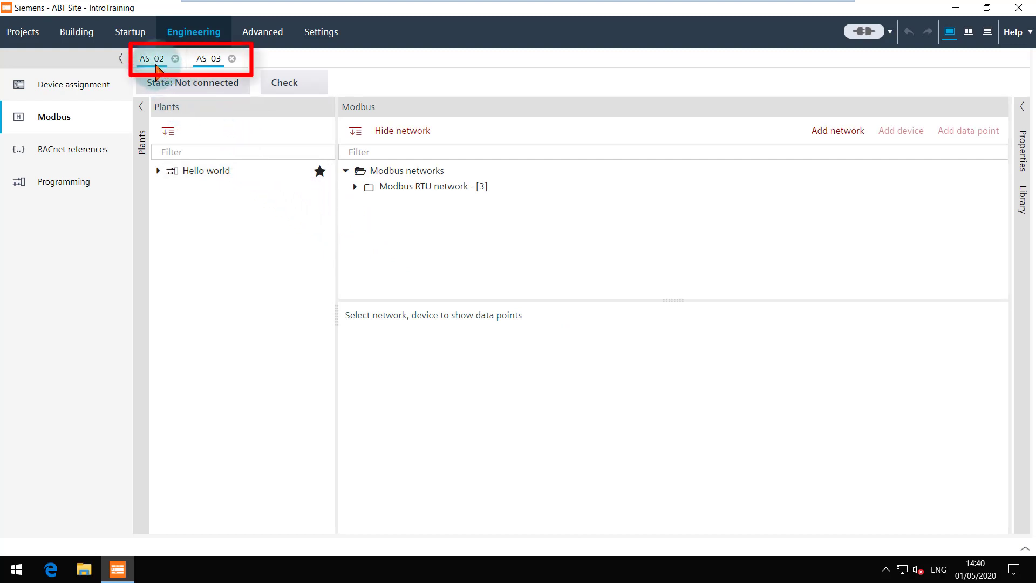
View AS_03's Device assignment, then return to AS_02's I/O configuration editor.
{"action": "left_click", "coordinate": [209, 58]}
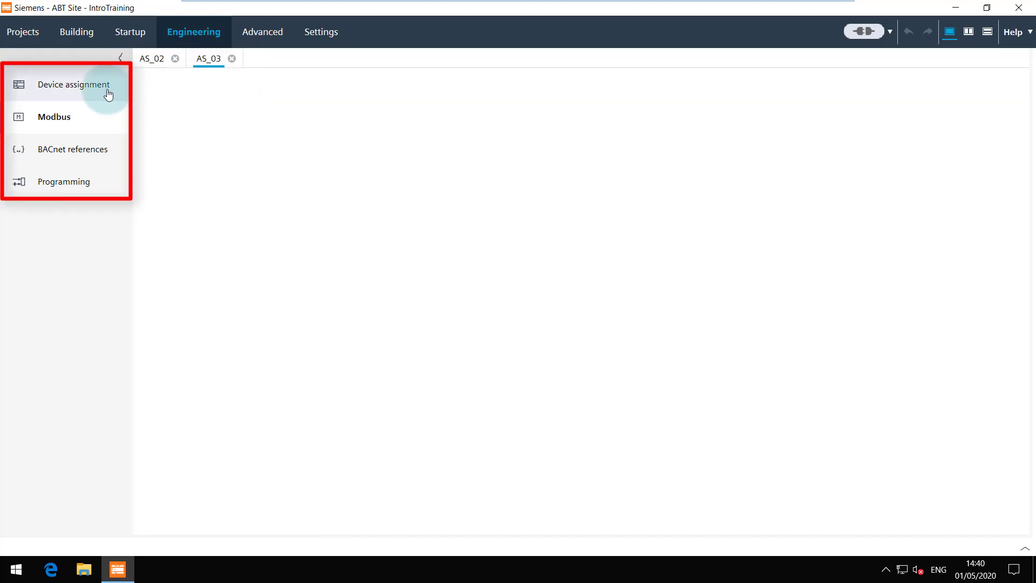
{"action": "left_click", "coordinate": [74, 84]}
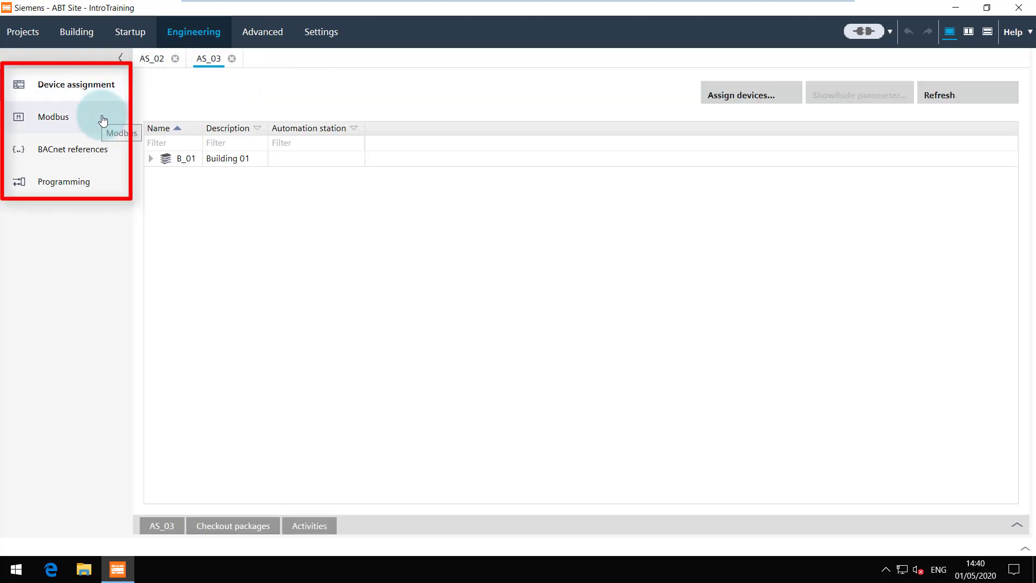
{"action": "mouse_move", "coordinate": [106, 186]}
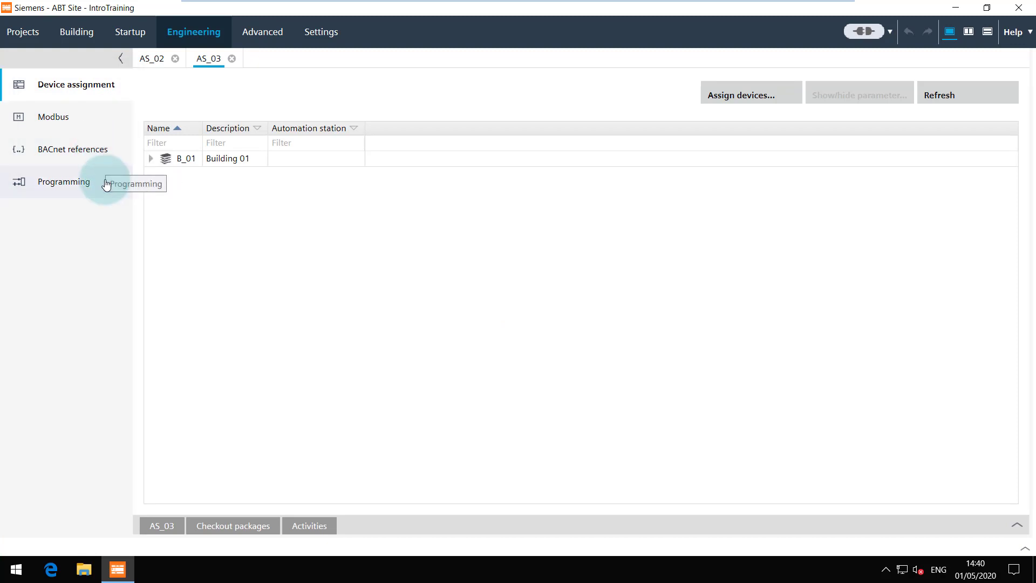
{"action": "left_click", "coordinate": [151, 58]}
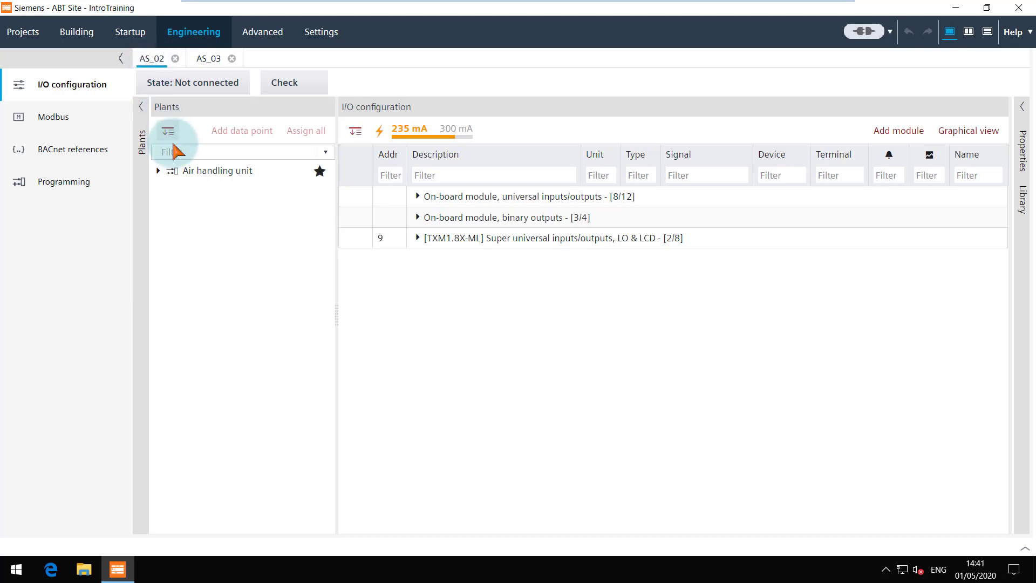
{"action": "mouse_move", "coordinate": [188, 231]}
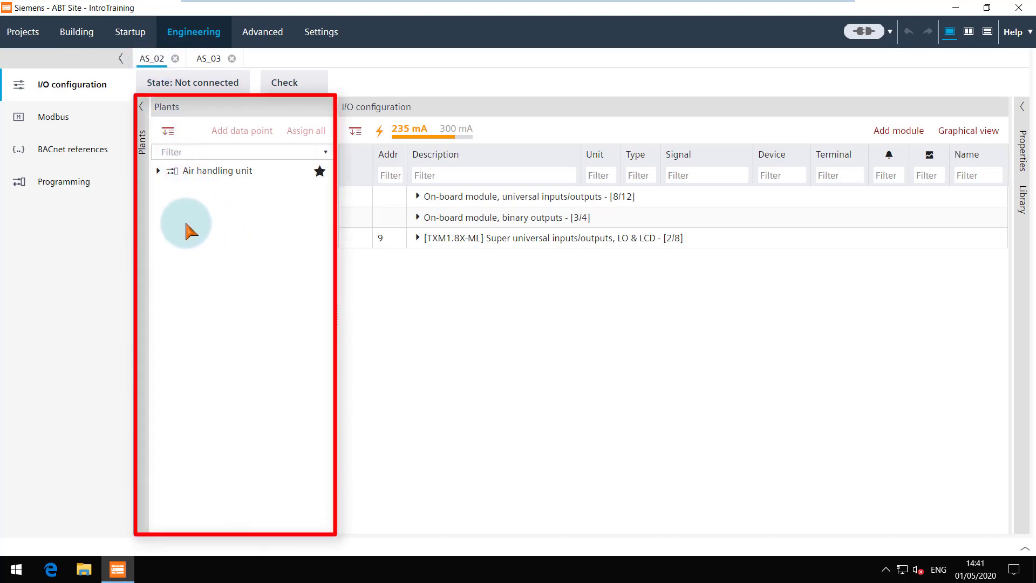
Expand the Air handling unit data points and the on-board universal I/O and binary output modules.
{"action": "left_click", "coordinate": [158, 170]}
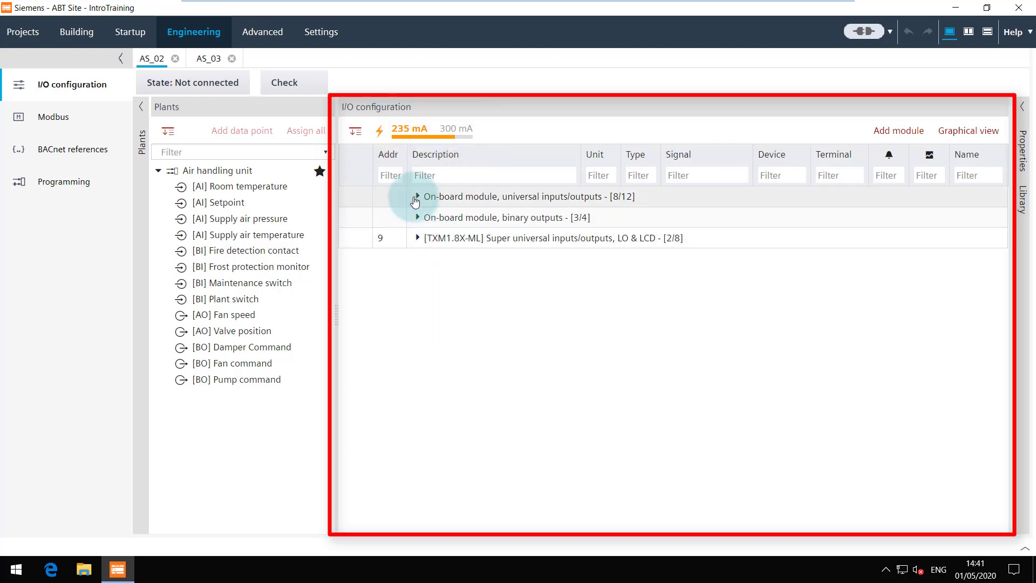
{"action": "left_click", "coordinate": [416, 196]}
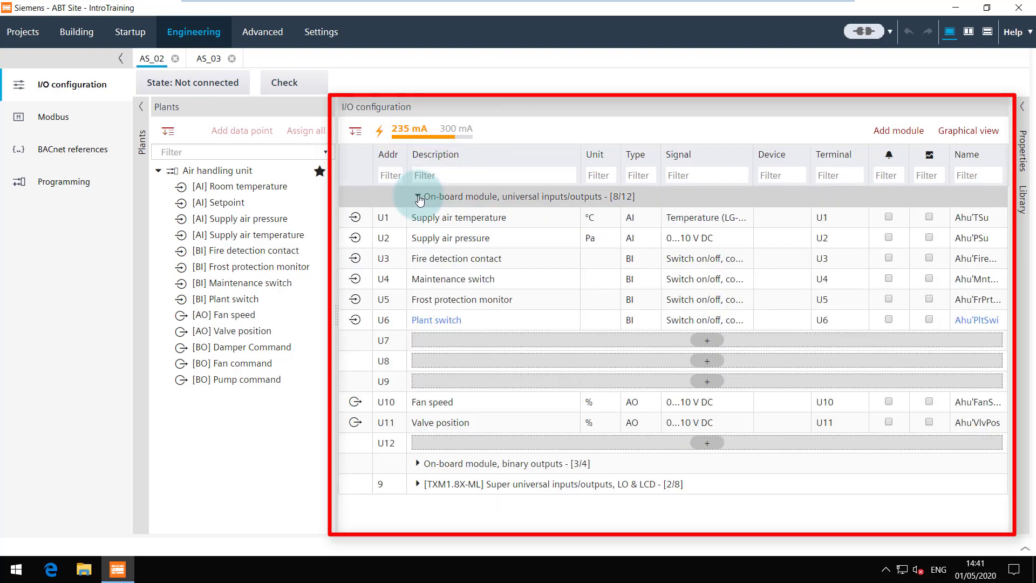
{"action": "mouse_move", "coordinate": [418, 469]}
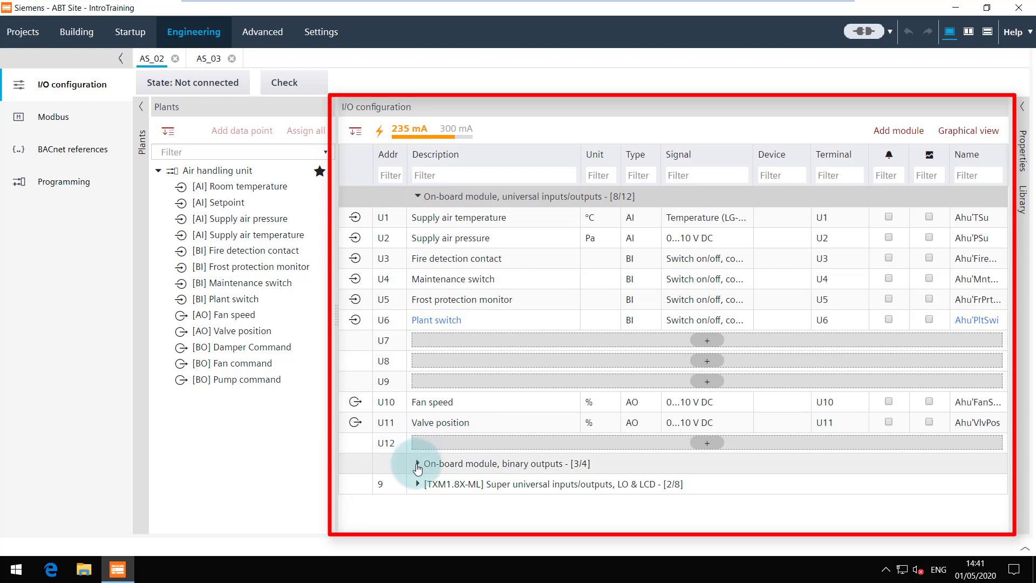
{"action": "left_click", "coordinate": [416, 463]}
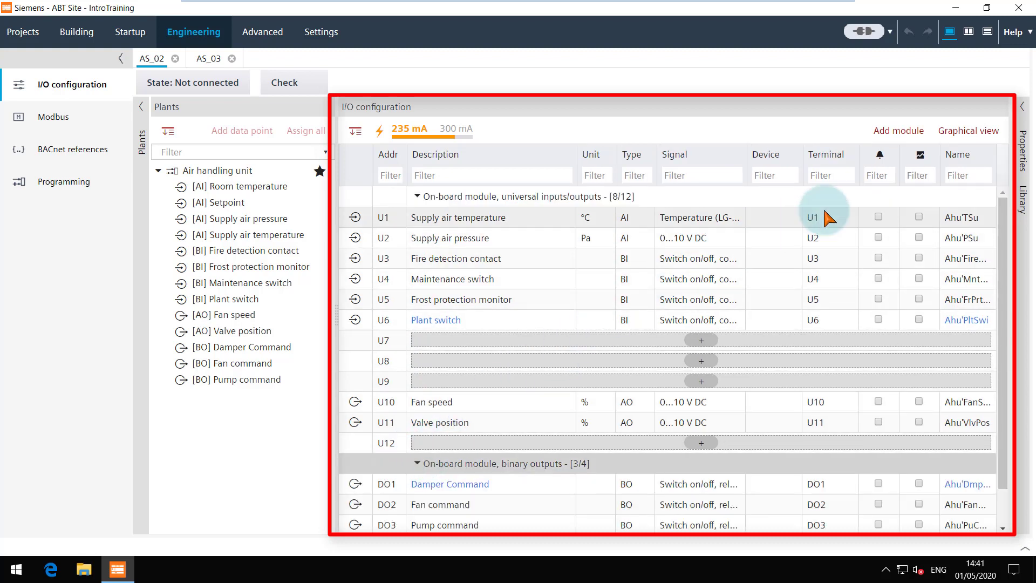
Switch AS_02's I/O modules to Graphical view and zoom in on the rail layout.
{"action": "left_click", "coordinate": [967, 131]}
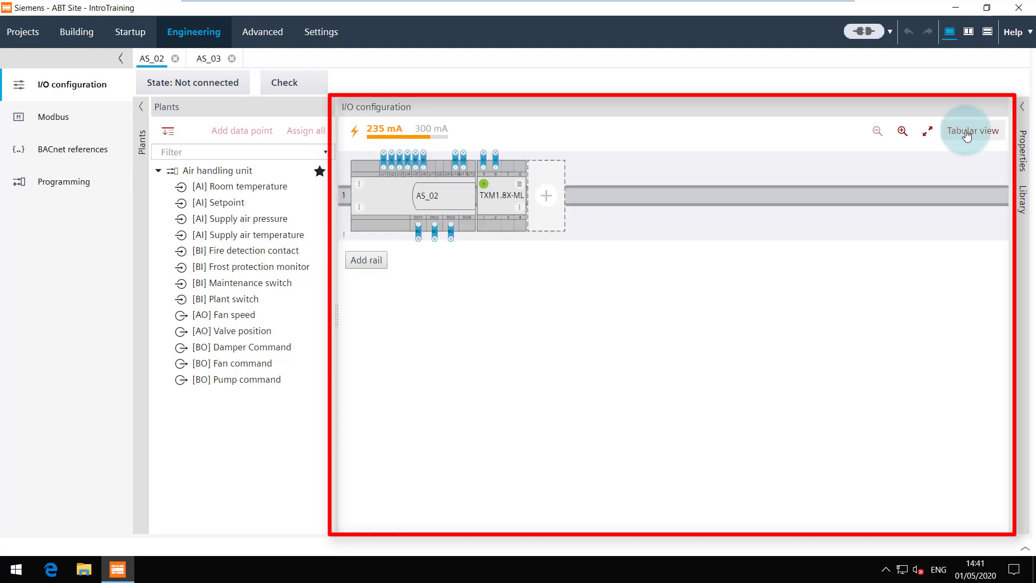
{"action": "mouse_move", "coordinate": [901, 131]}
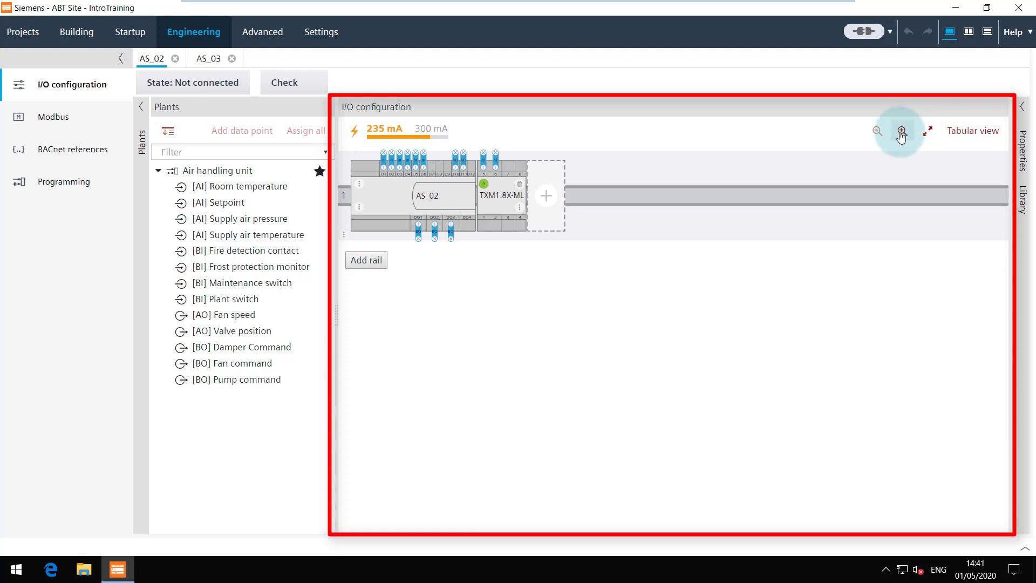
{"action": "left_click", "coordinate": [900, 131]}
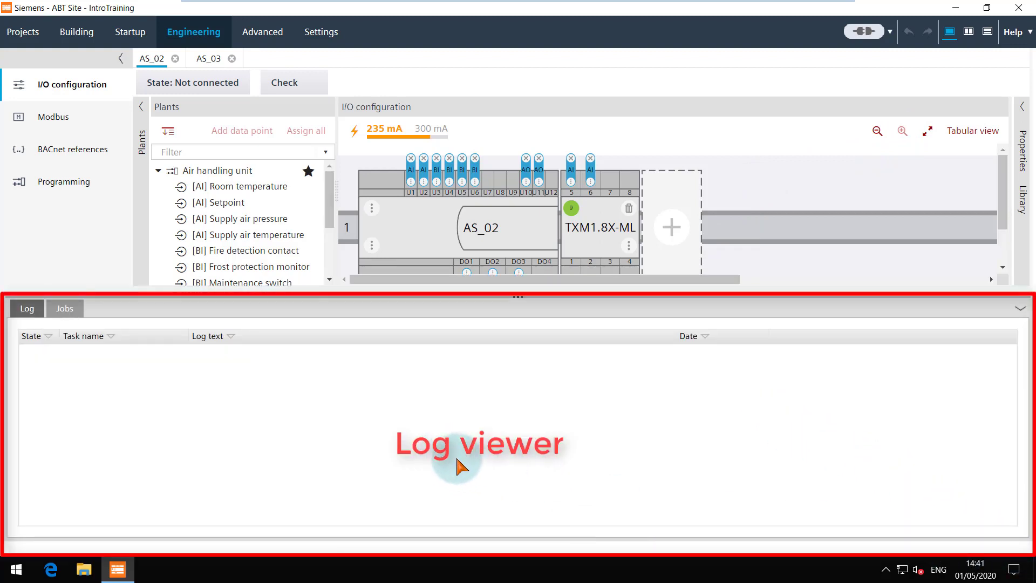
{"action": "mouse_move", "coordinate": [302, 126]}
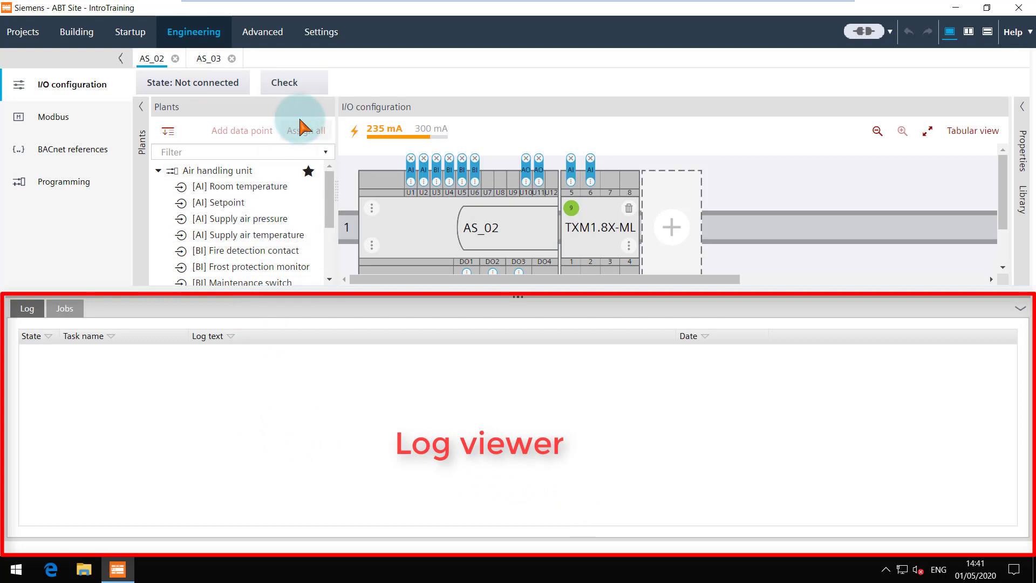
Run Check against device limits, then clear the entries in the Log viewer.
{"action": "left_click", "coordinate": [282, 82]}
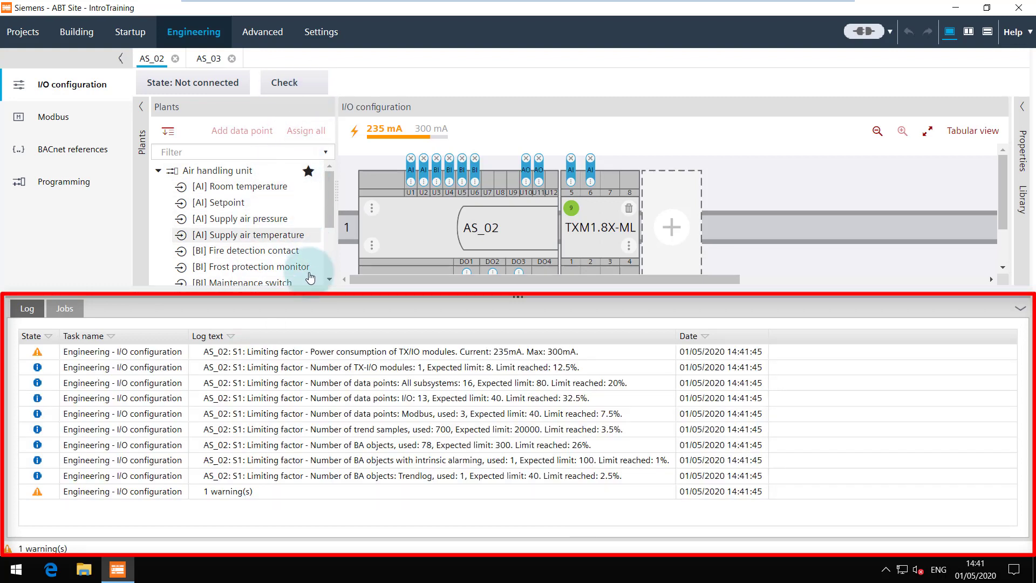
{"action": "right_click", "coordinate": [318, 367]}
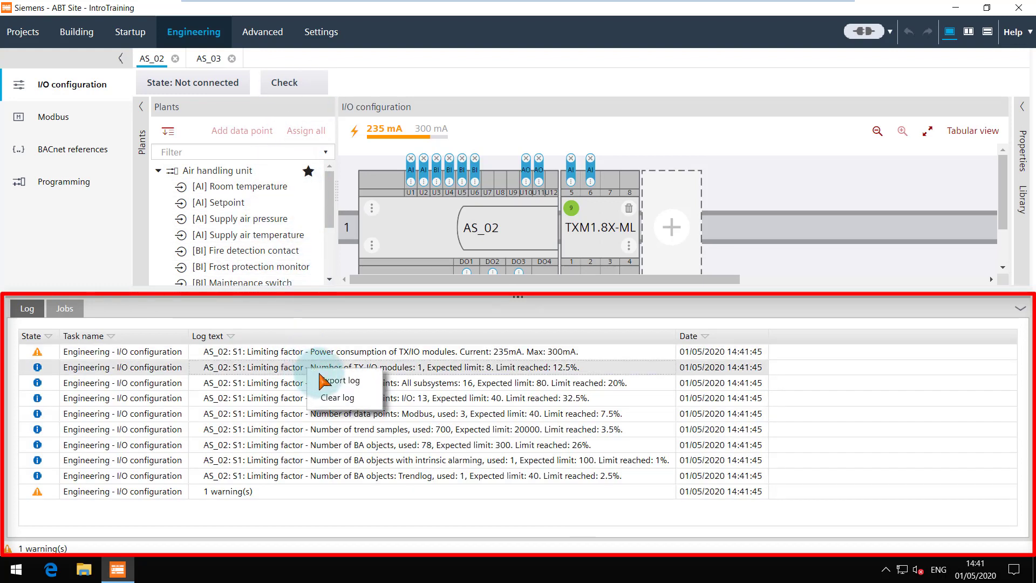
{"action": "mouse_move", "coordinate": [366, 405]}
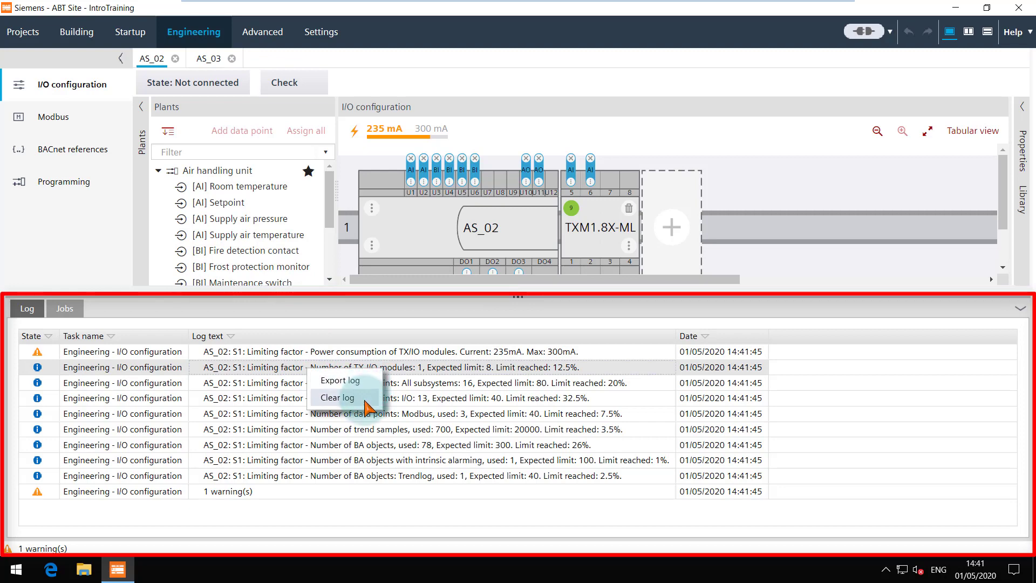
{"action": "left_click", "coordinate": [337, 397]}
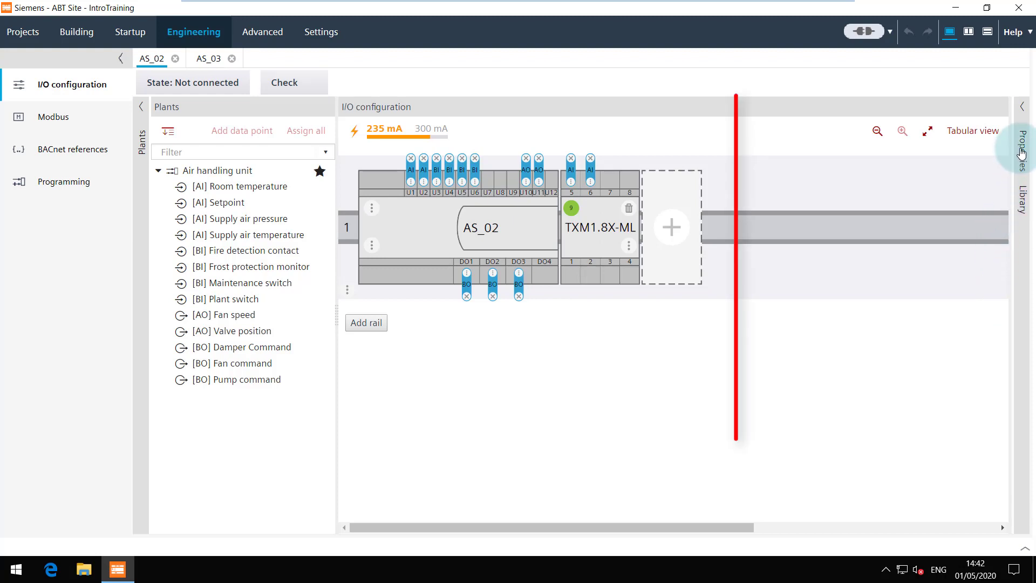
Show Supply air pressure's properties and browse them in BACnet view.
{"action": "left_click", "coordinate": [1024, 149]}
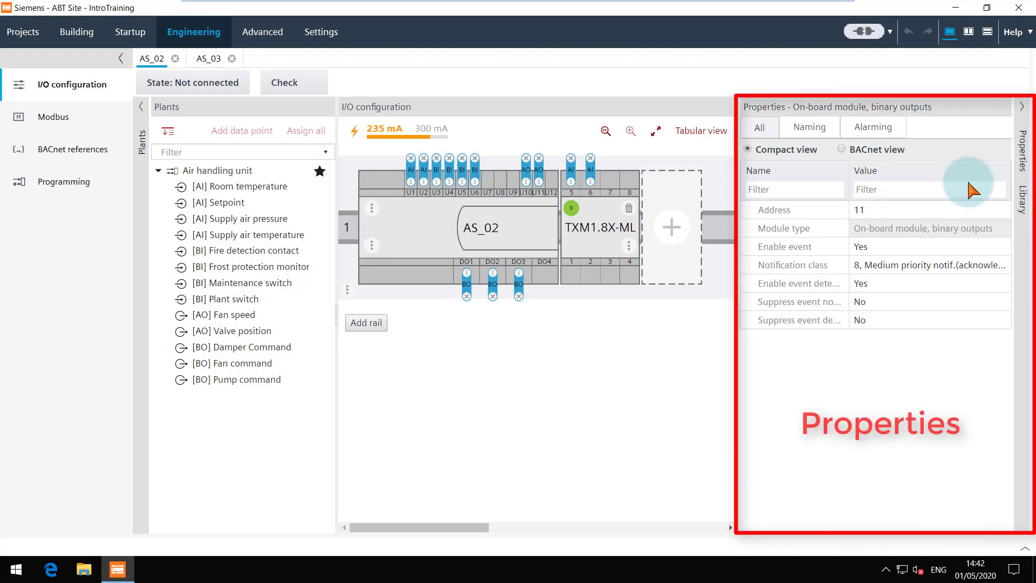
{"action": "mouse_move", "coordinate": [248, 266]}
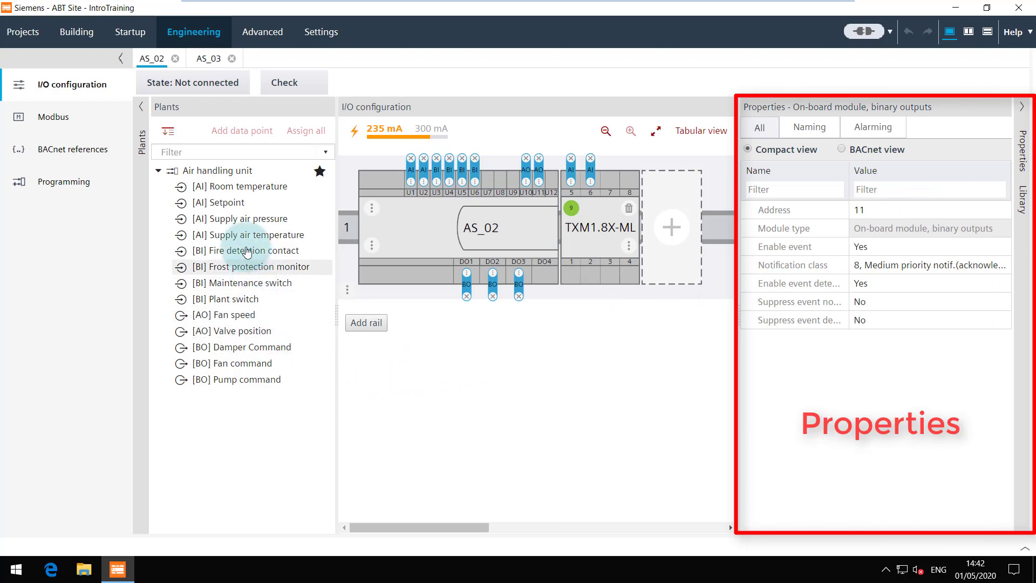
{"action": "left_click", "coordinate": [242, 219]}
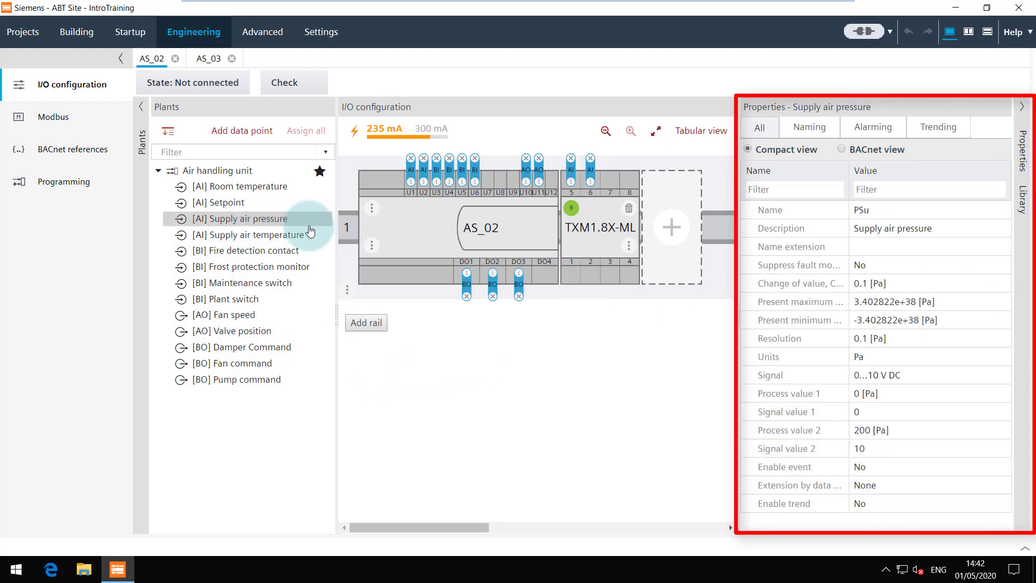
{"action": "mouse_move", "coordinate": [832, 210]}
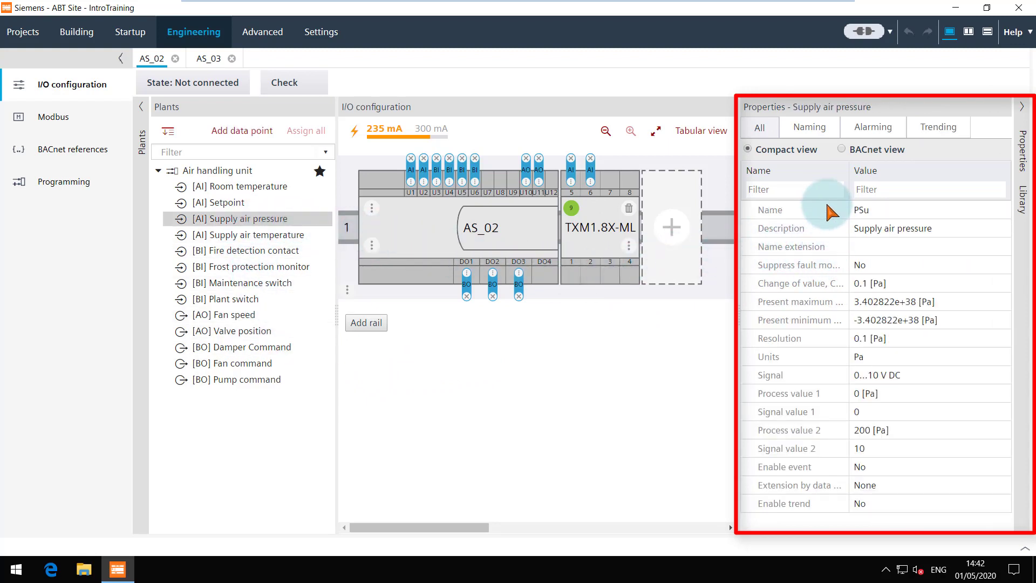
{"action": "left_click", "coordinate": [840, 149]}
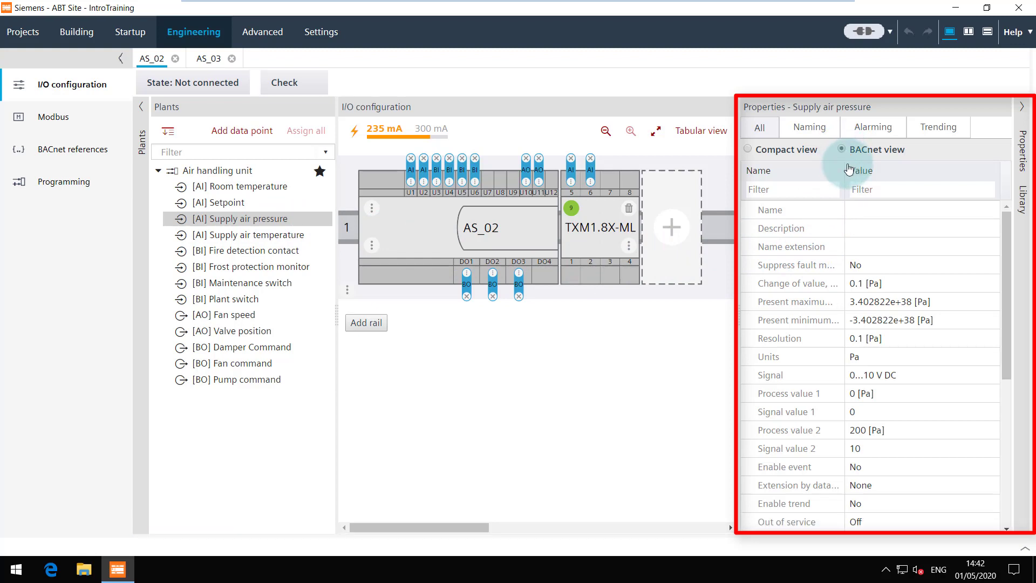
{"action": "scroll", "scroll_direction": "down", "scroll_amount": 3}
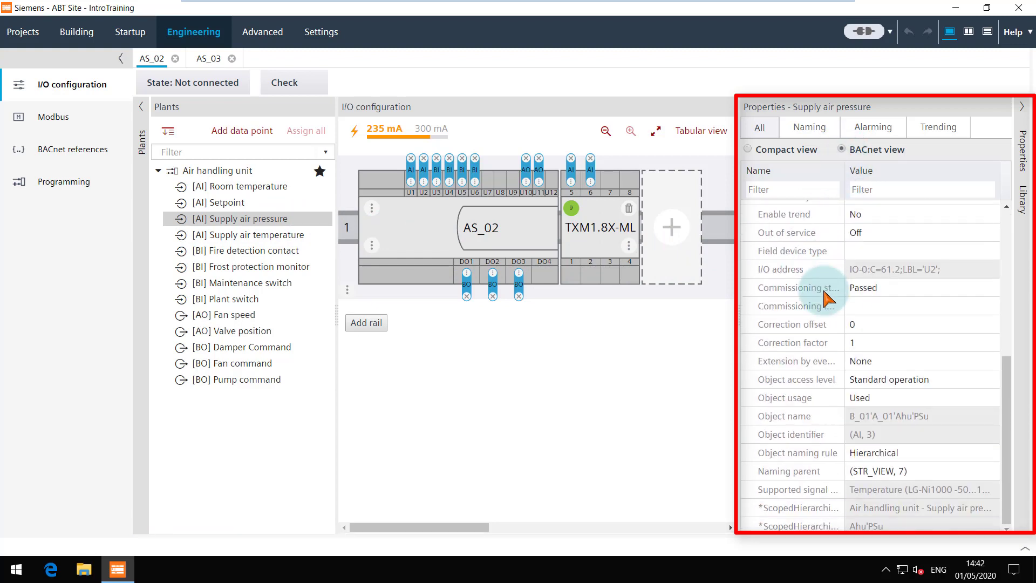
{"action": "scroll", "scroll_direction": "up", "scroll_amount": 3}
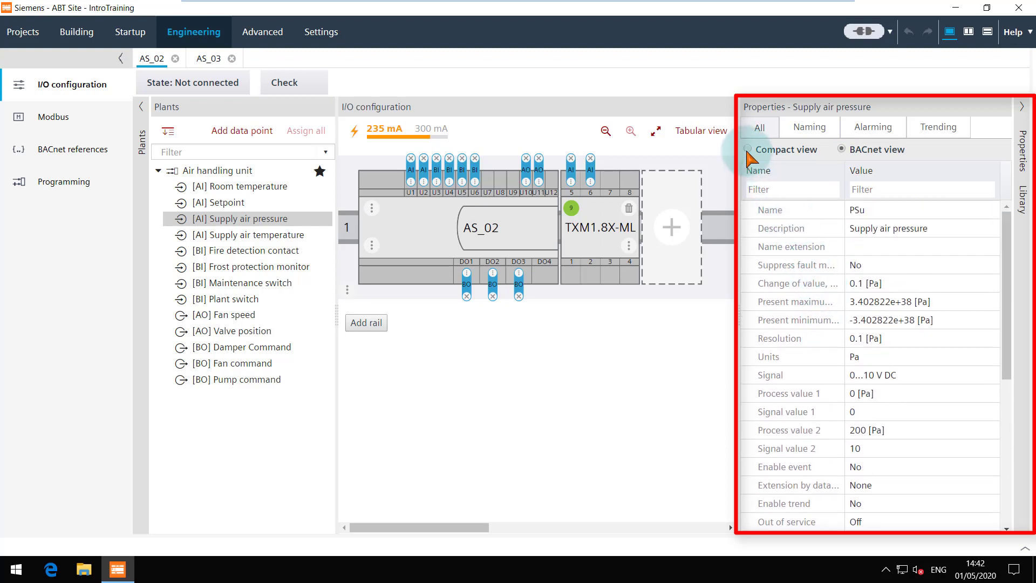
Return to Compact view, filter to Trending properties, then show All properties again.
{"action": "left_click", "coordinate": [807, 128]}
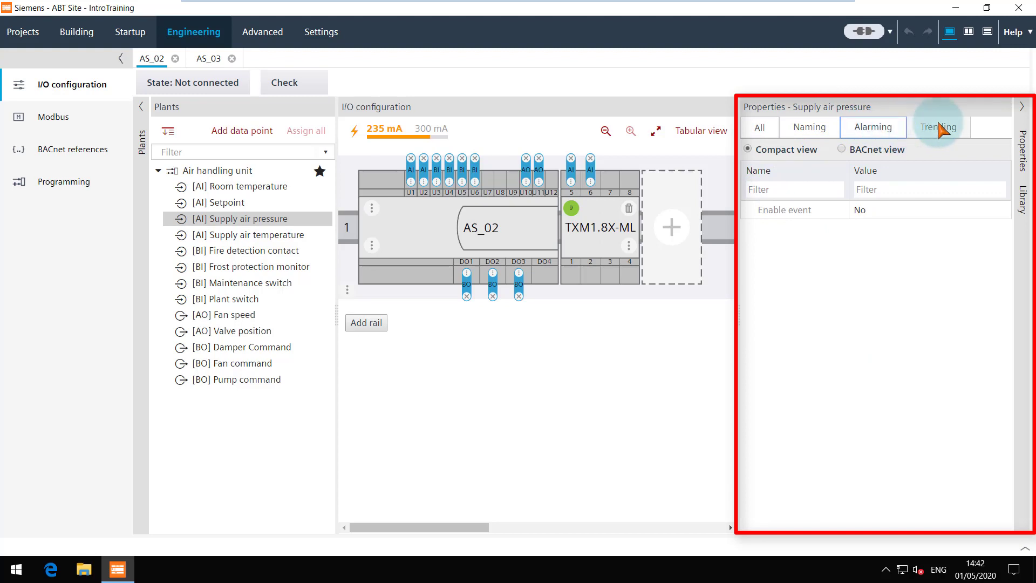
{"action": "left_click", "coordinate": [936, 127]}
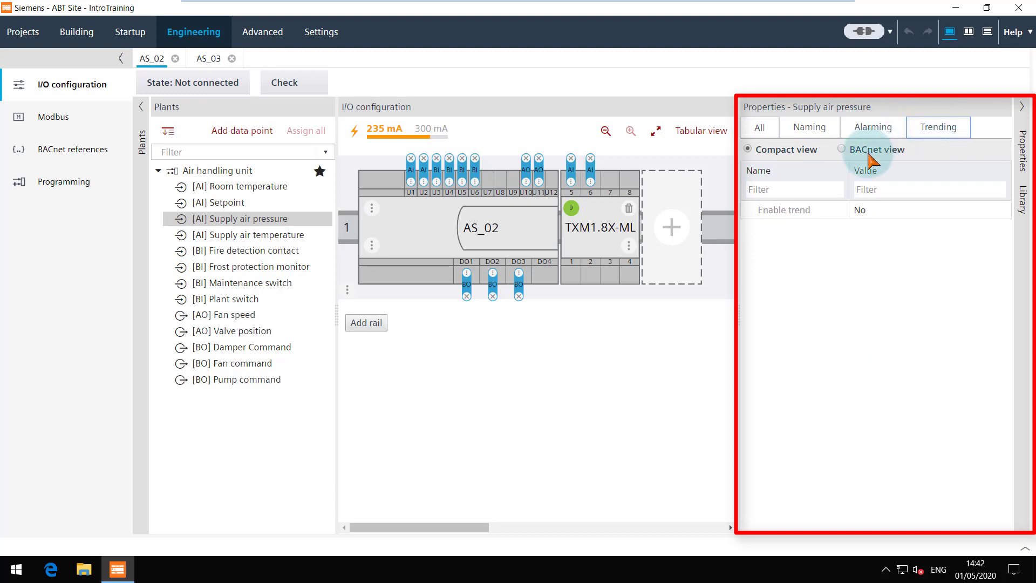
{"action": "left_click", "coordinate": [759, 127]}
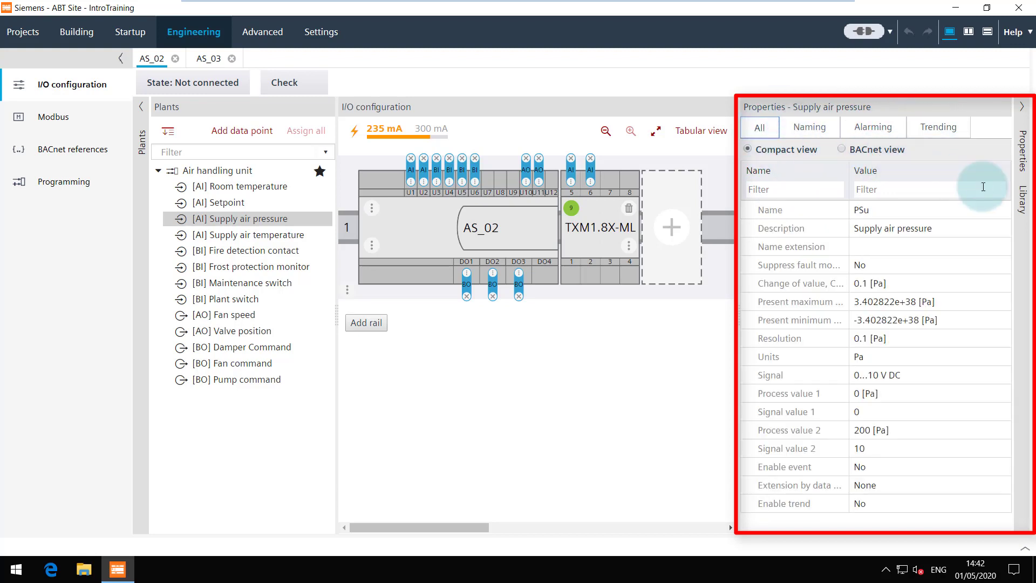
Show the Library side tab with Field devices and Custom library.
{"action": "left_click", "coordinate": [1023, 199]}
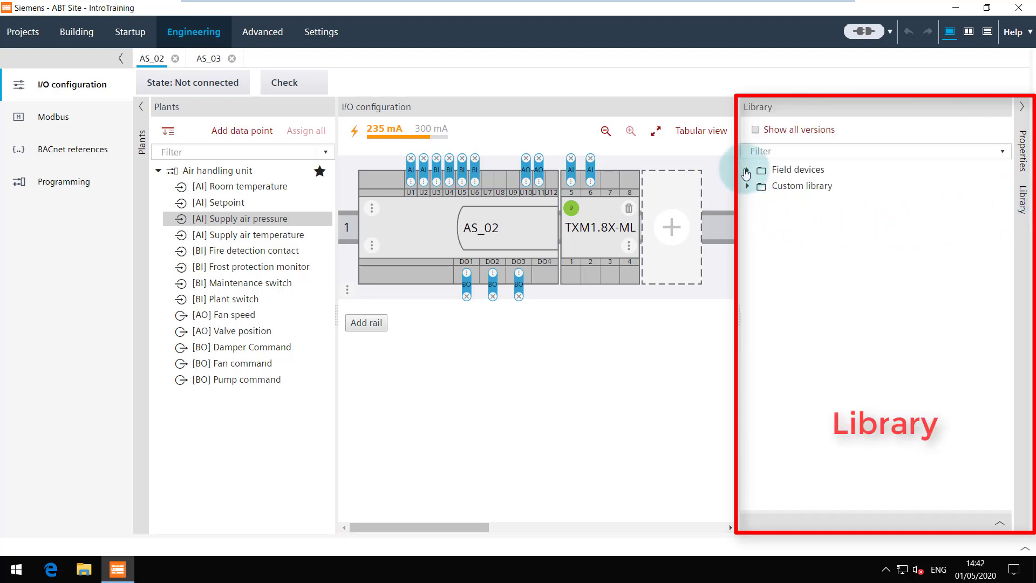
{"action": "mouse_move", "coordinate": [942, 217]}
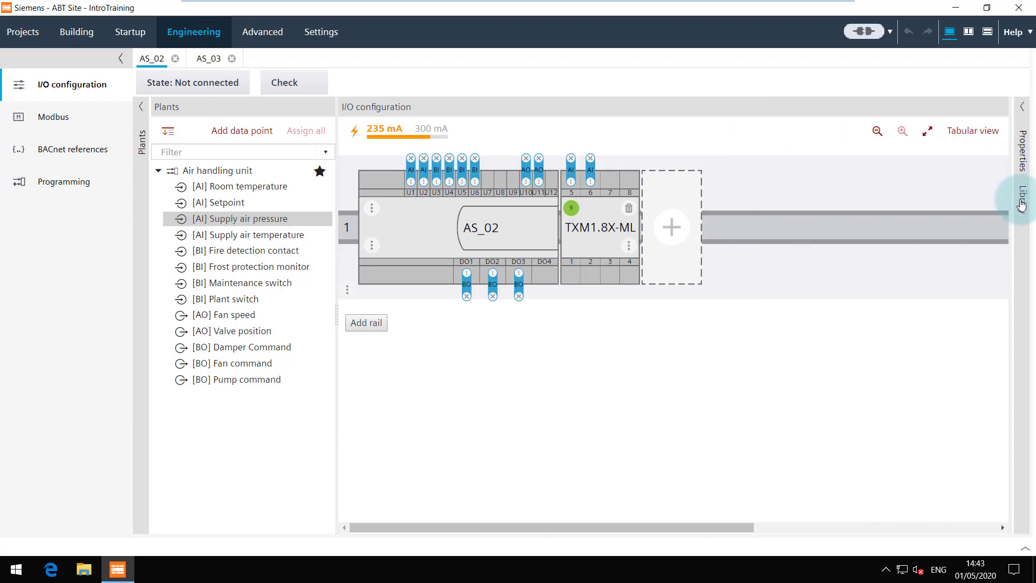
{"action": "mouse_move", "coordinate": [314, 270]}
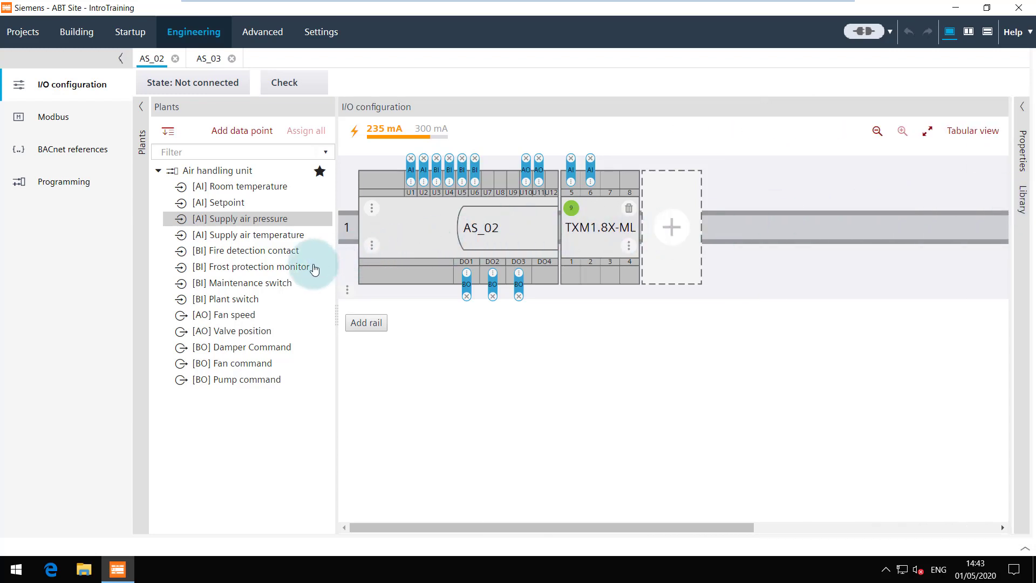
{"action": "mouse_move", "coordinate": [119, 59]}
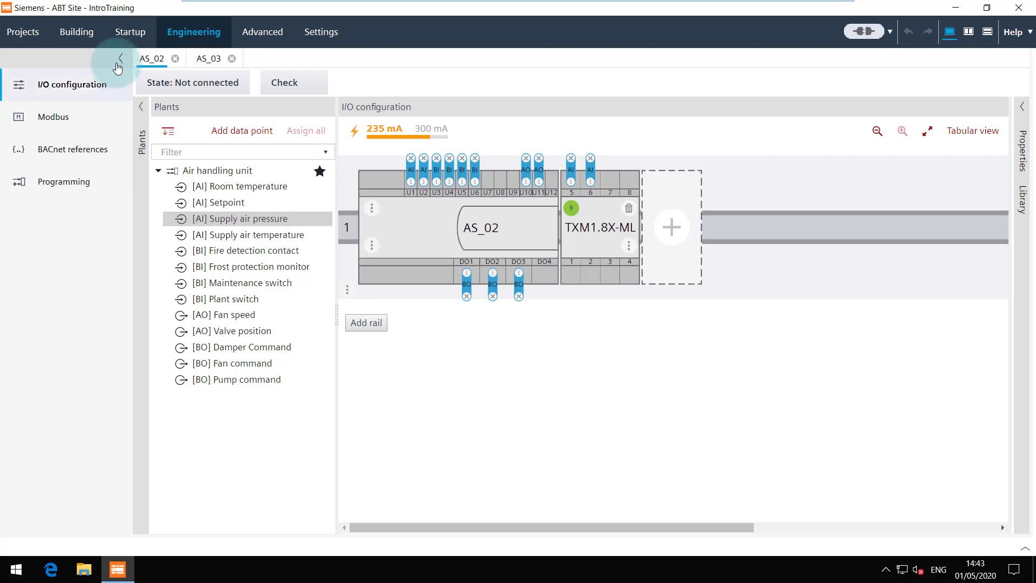
Collapse the navigation bar to icons and toggle the Plants pane closed and open again.
{"action": "left_click", "coordinate": [117, 59]}
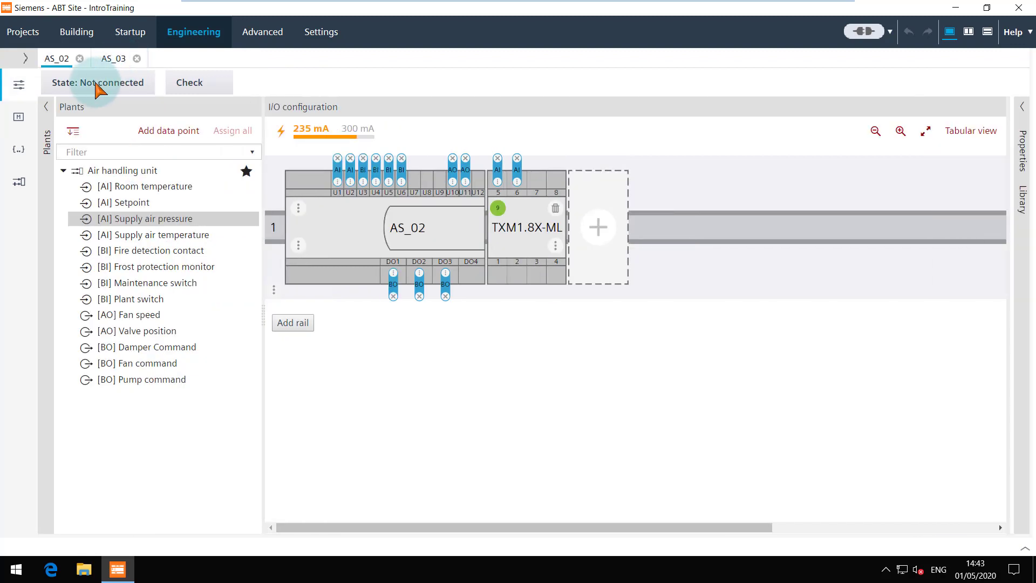
{"action": "left_click", "coordinate": [47, 107]}
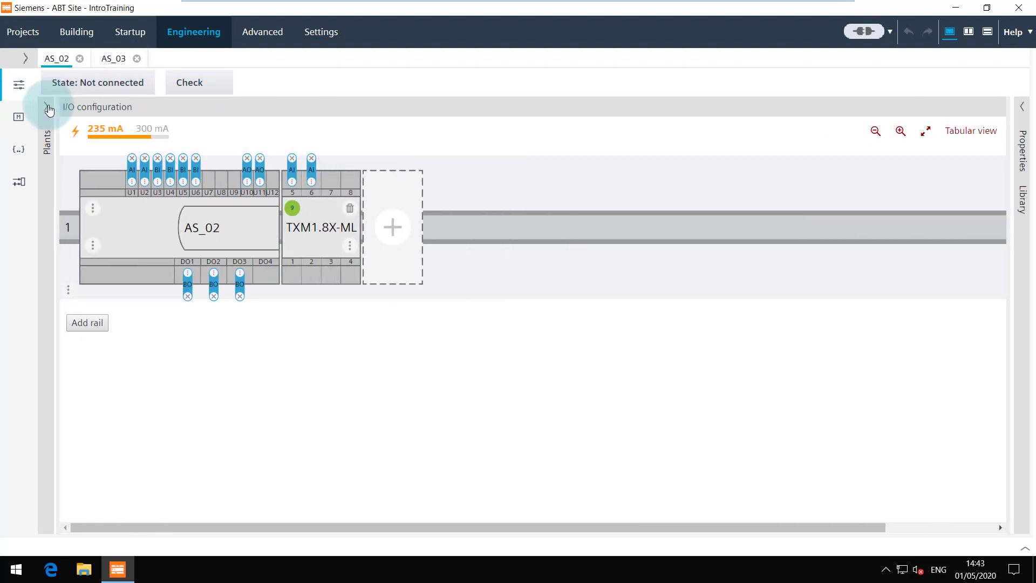
{"action": "left_click", "coordinate": [49, 110]}
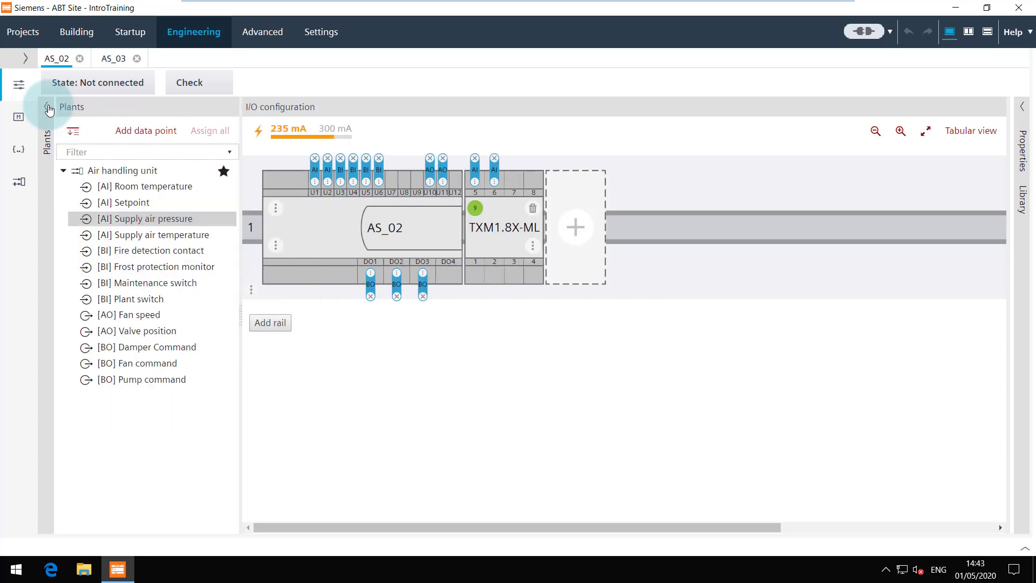
{"action": "left_click", "coordinate": [49, 107]}
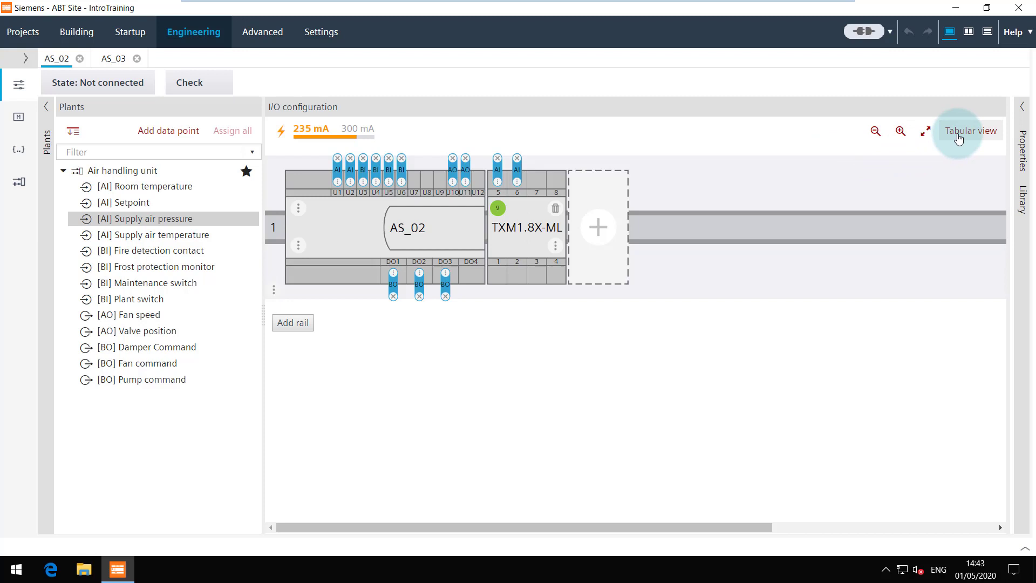
Switch to Tabular view, expand all module rows, then collapse them again.
{"action": "left_click", "coordinate": [970, 130]}
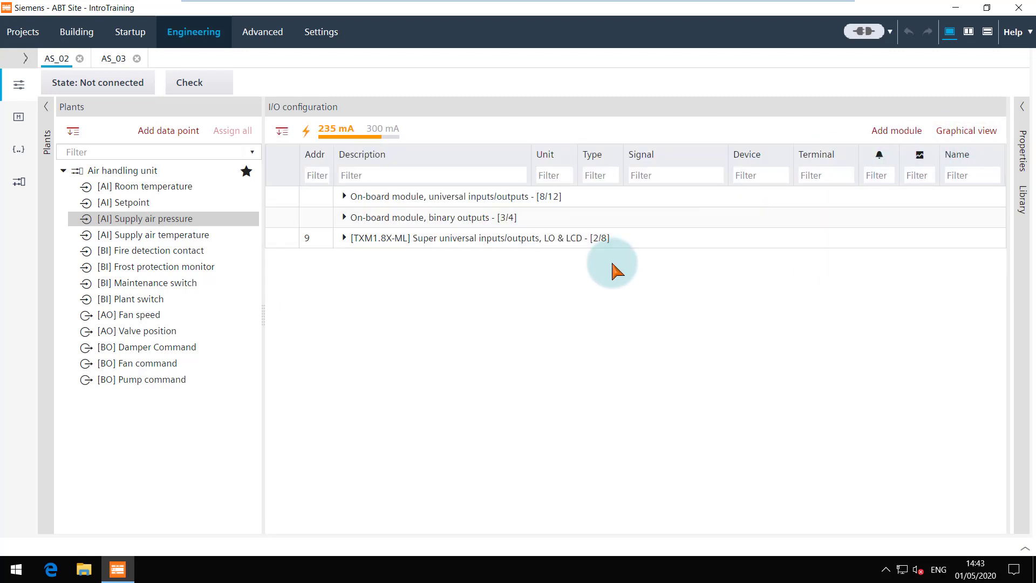
{"action": "mouse_move", "coordinate": [278, 162]}
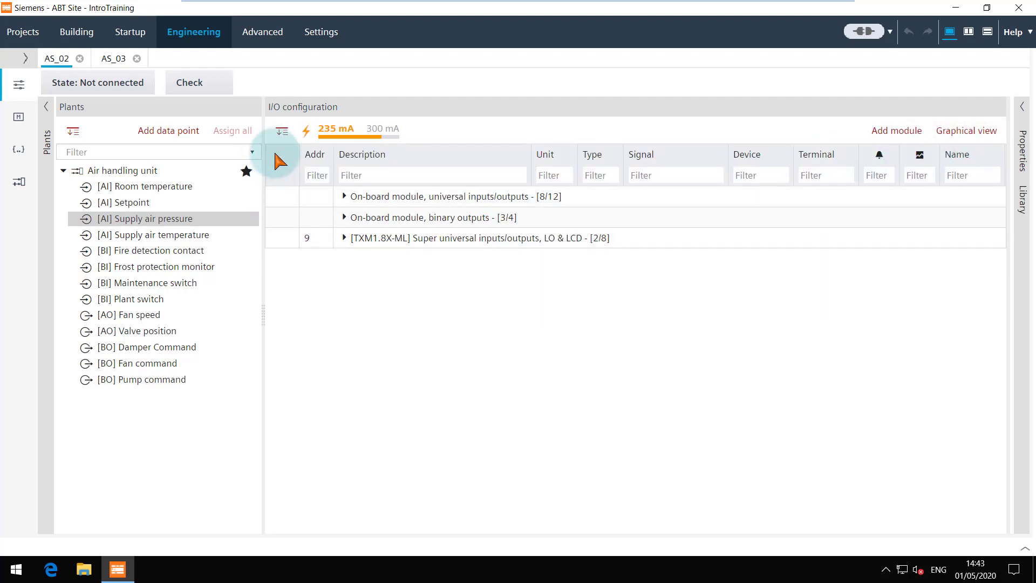
{"action": "left_click", "coordinate": [279, 131]}
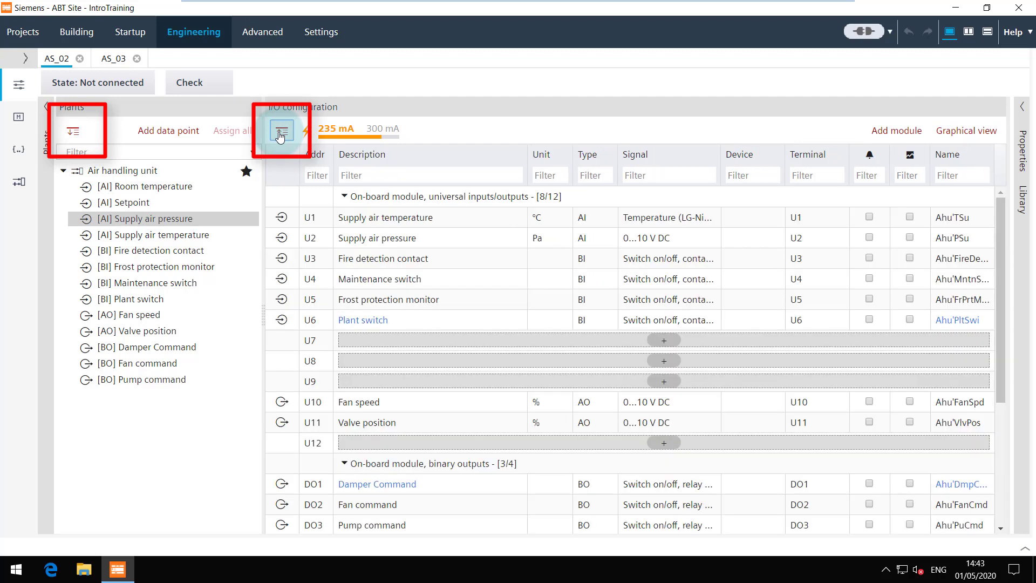
{"action": "left_click", "coordinate": [279, 130]}
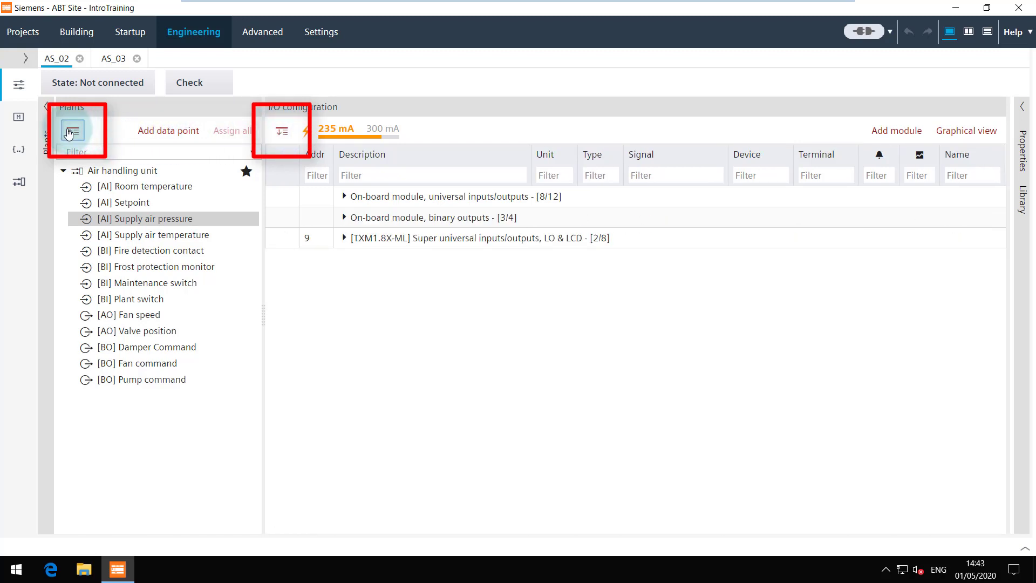
{"action": "left_click", "coordinate": [63, 170]}
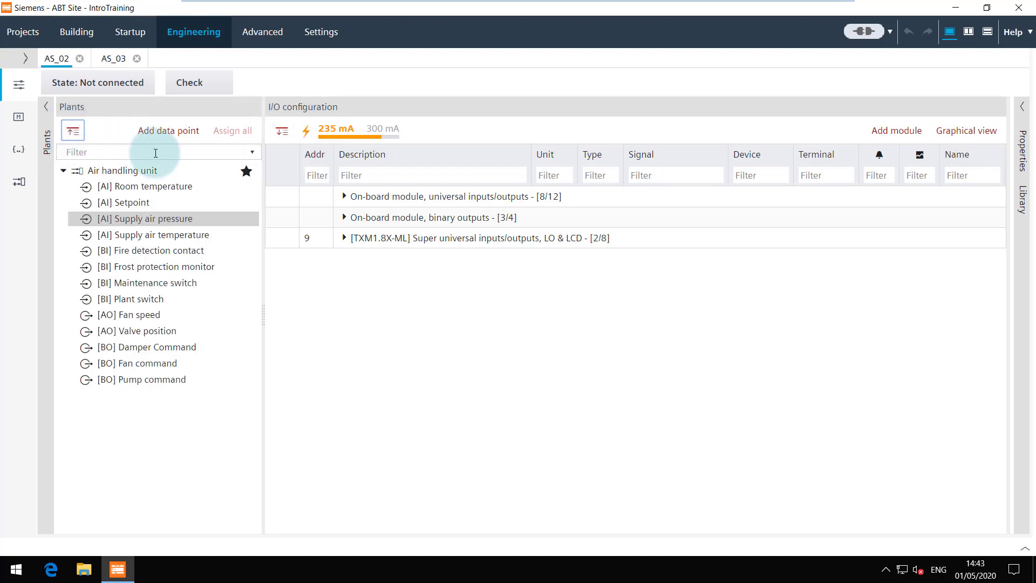
Locate Supply air pressure, then Fire detection contact, in the I/O table and show its properties.
{"action": "left_click", "coordinate": [123, 170]}
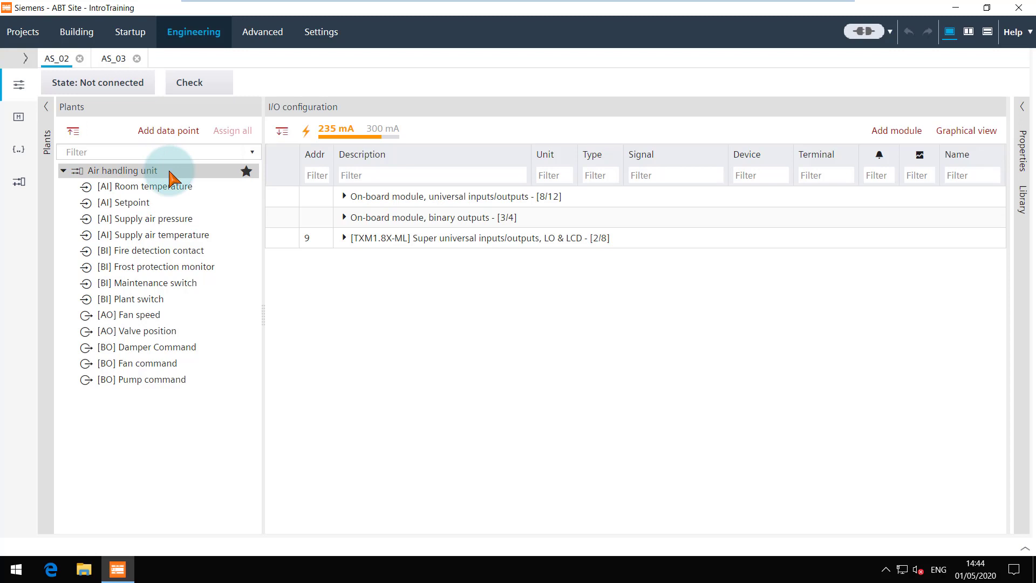
{"action": "mouse_move", "coordinate": [167, 219]}
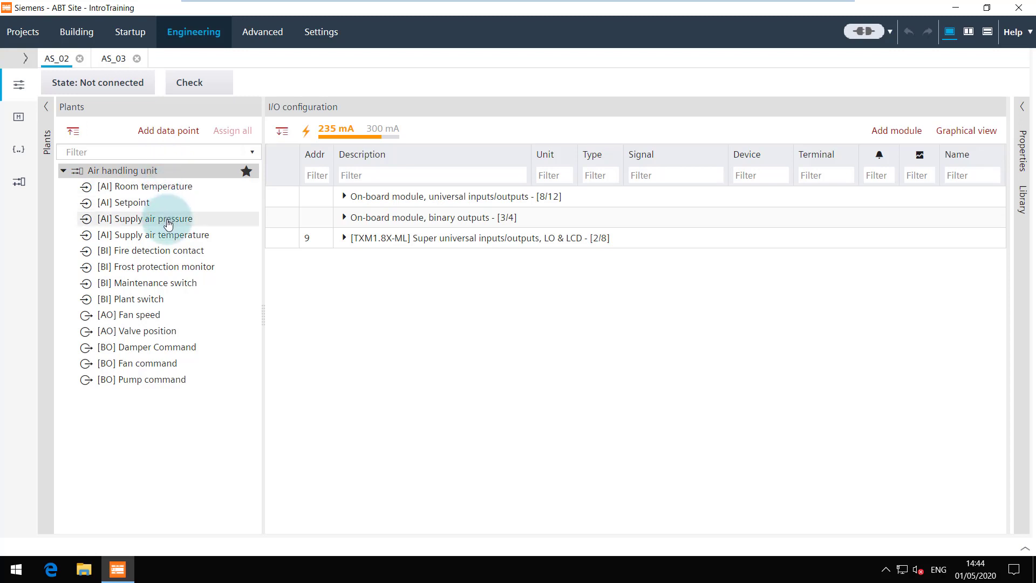
{"action": "left_click", "coordinate": [343, 196]}
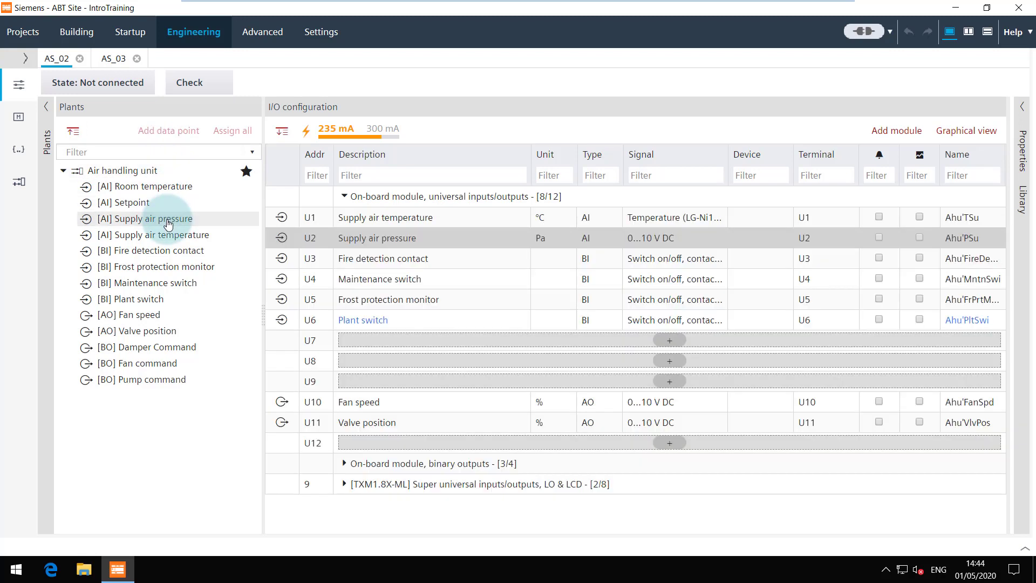
{"action": "mouse_move", "coordinate": [330, 249]}
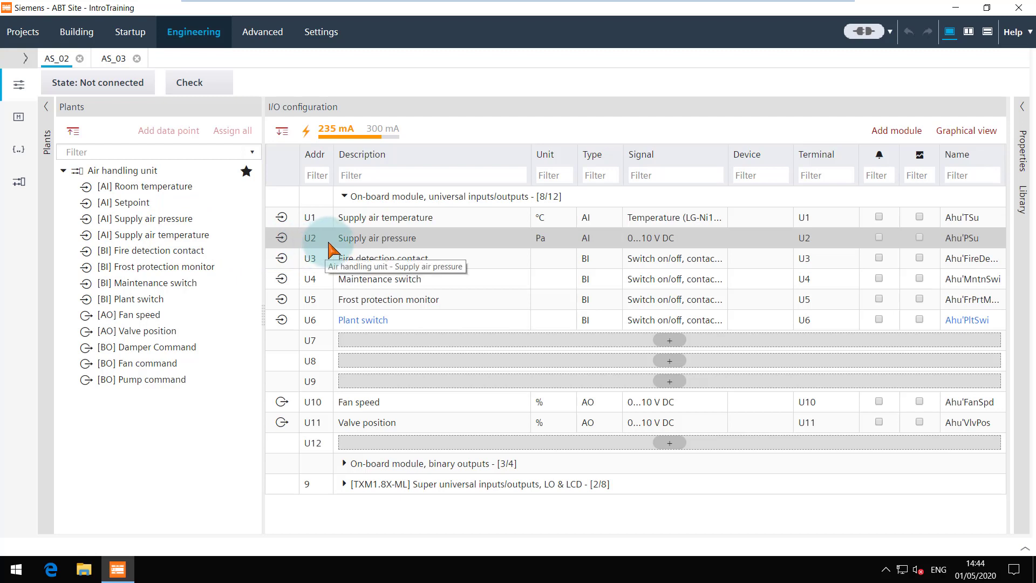
{"action": "mouse_move", "coordinate": [539, 262]}
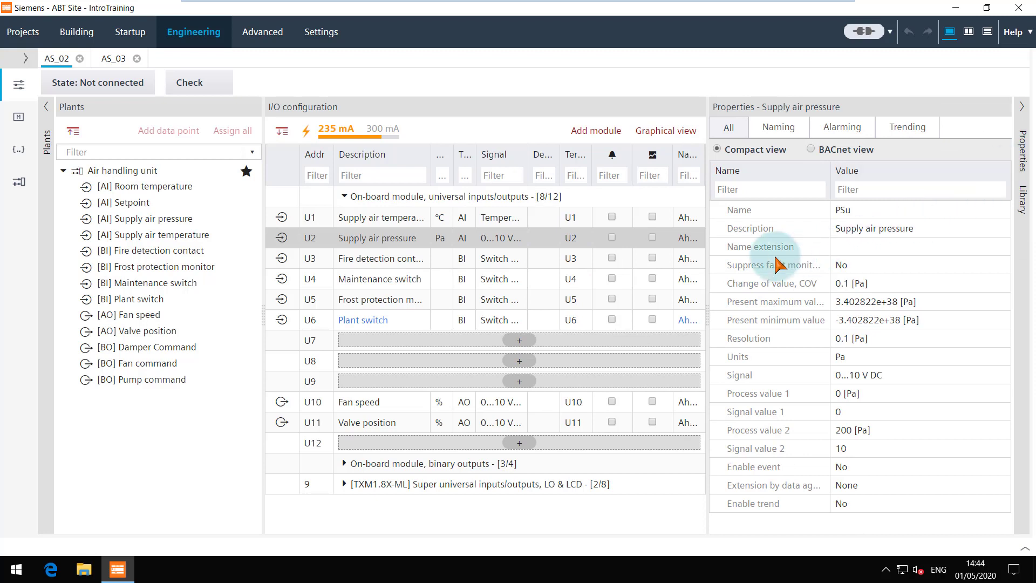
{"action": "mouse_move", "coordinate": [157, 272]}
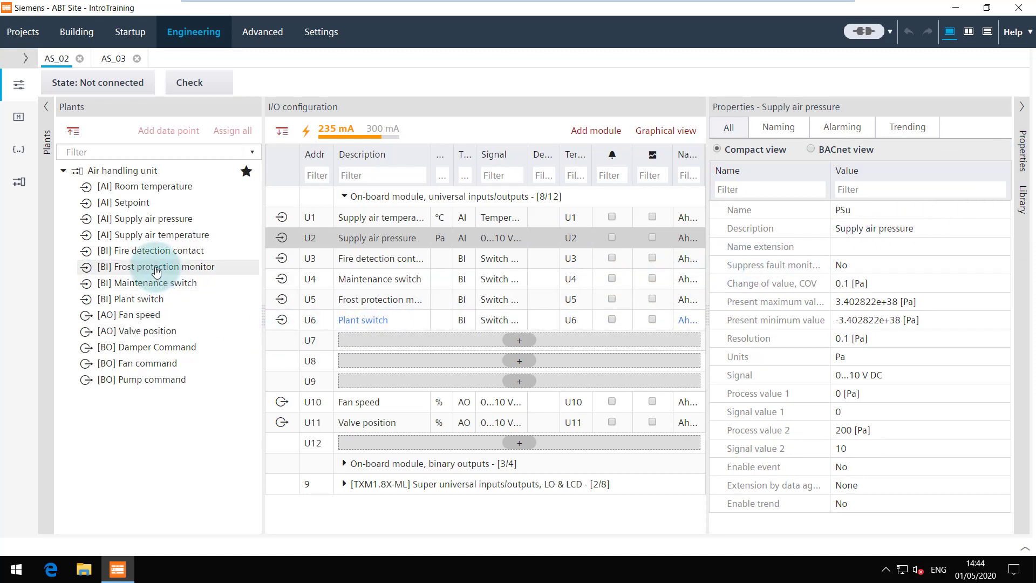
{"action": "left_click", "coordinate": [154, 250]}
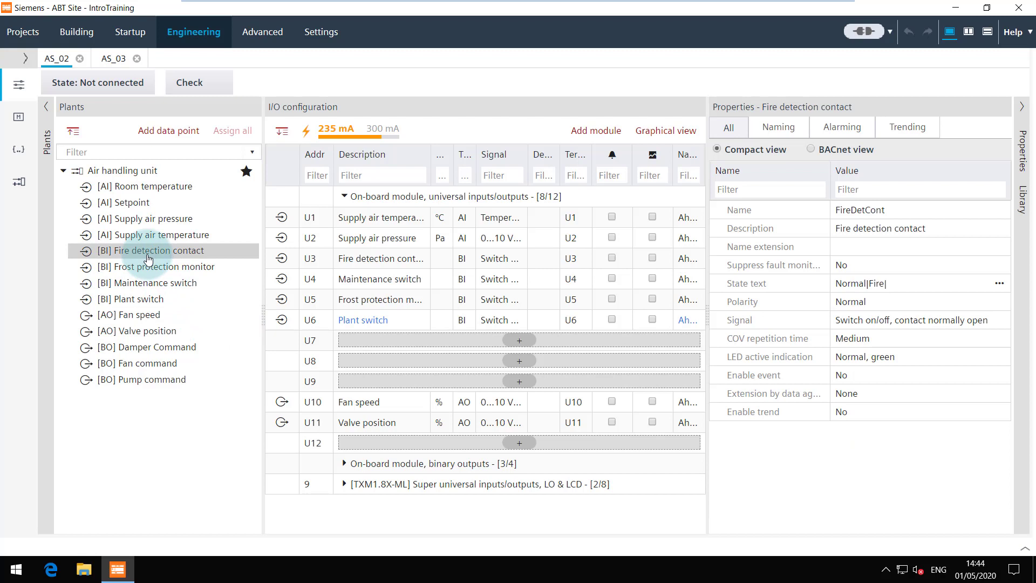
{"action": "left_click", "coordinate": [381, 257]}
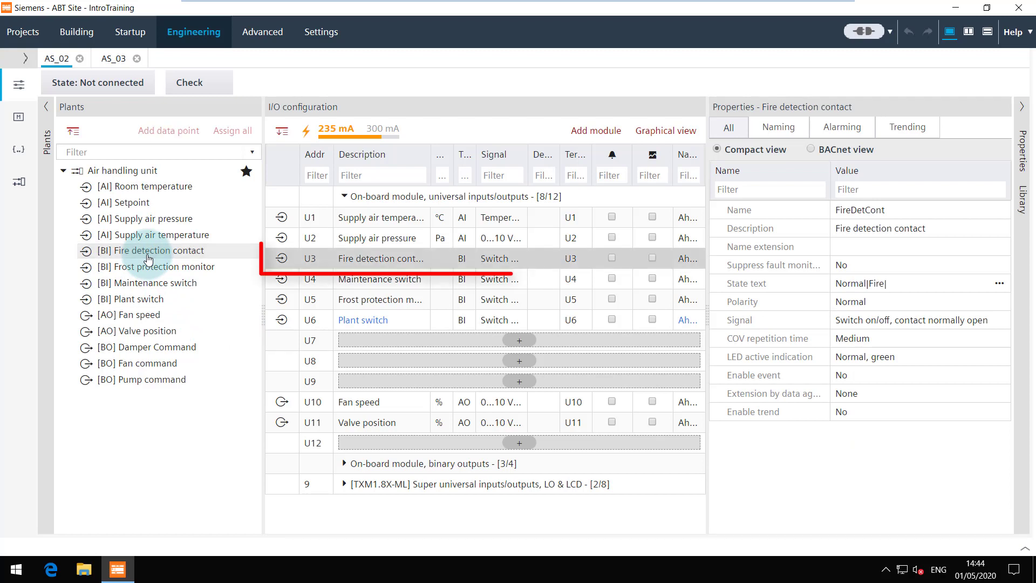
{"action": "mouse_move", "coordinate": [408, 258]}
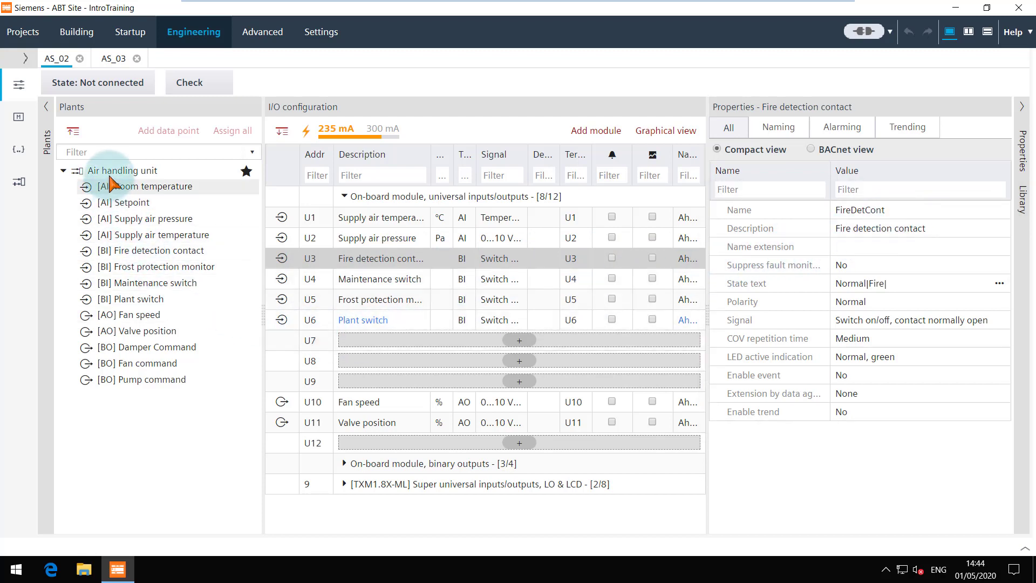
Show the context menu actions for Air handling unit, then for the Supply air temperature data point.
{"action": "right_click", "coordinate": [122, 169]}
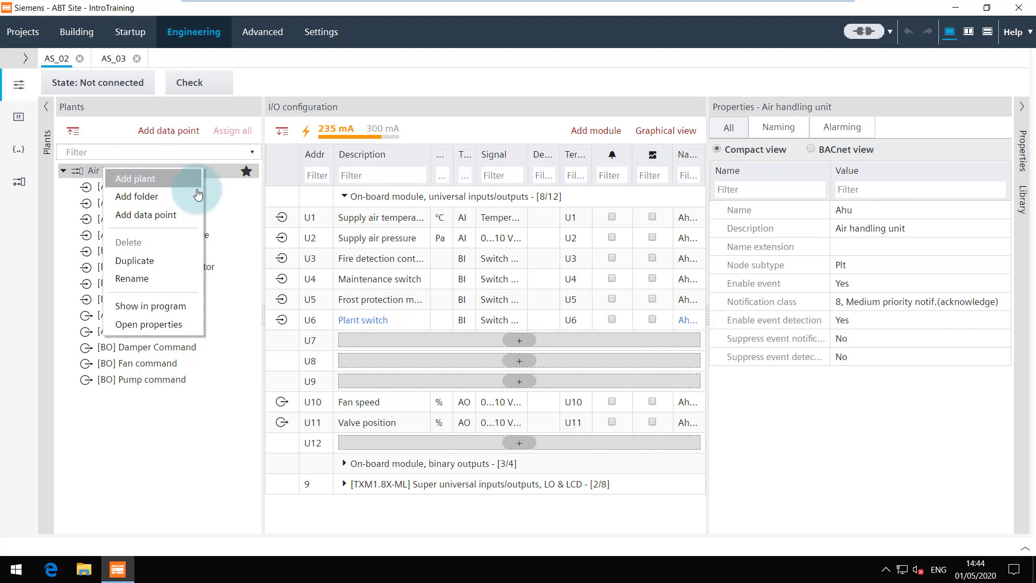
{"action": "right_click", "coordinate": [380, 217]}
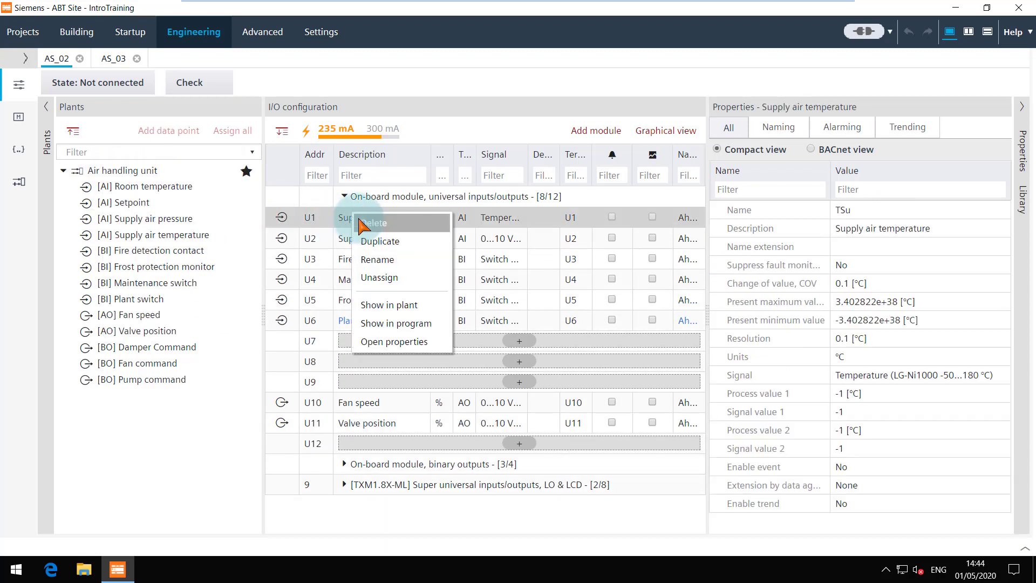